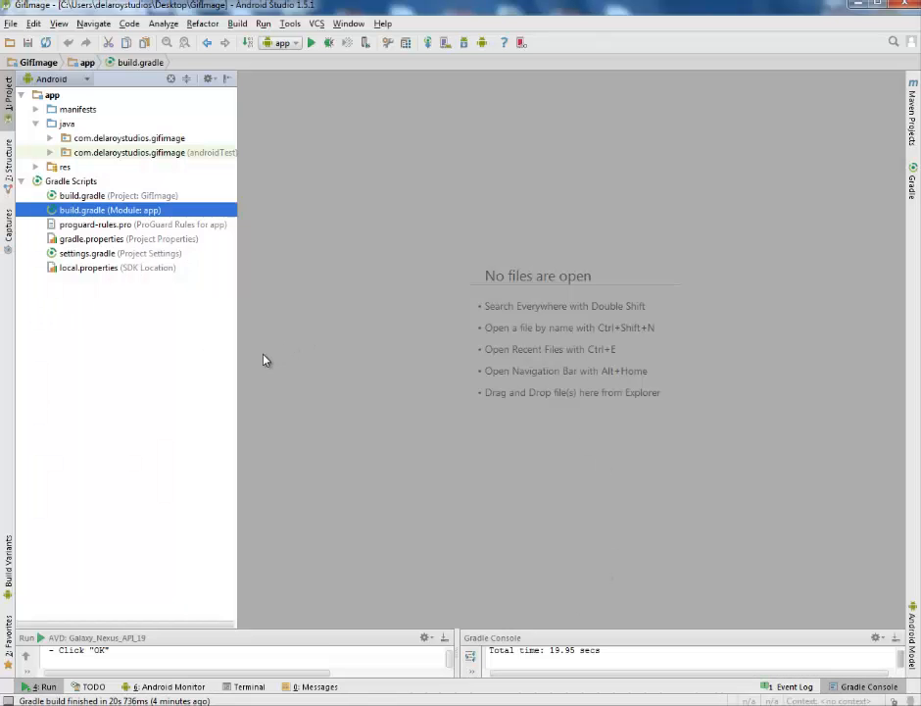
mouse_move(190, 345)
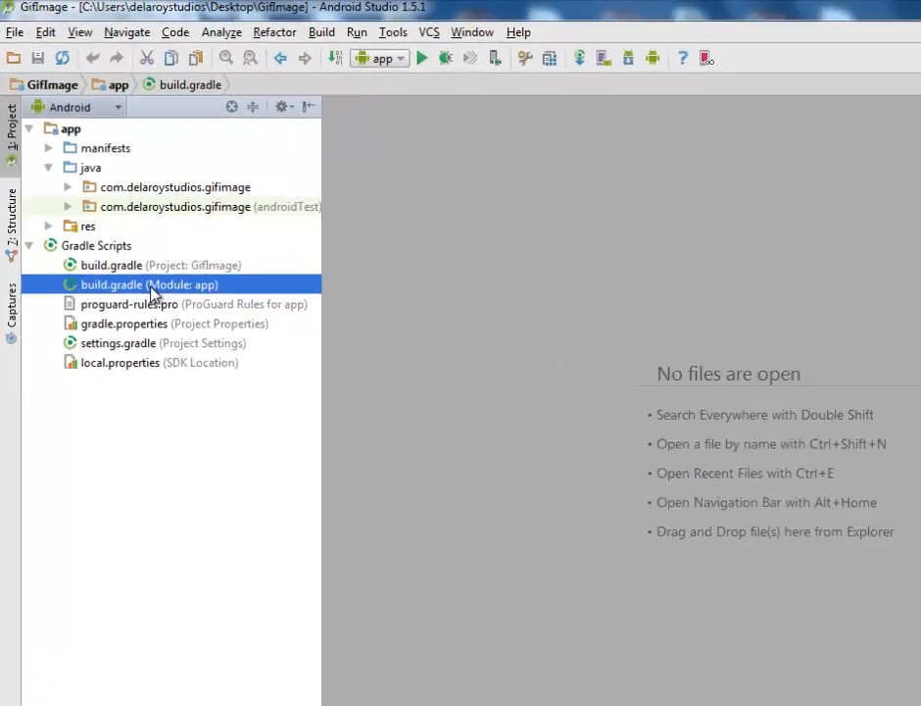
Open the app module's build.gradle and dismiss the Windows colour-scheme warning
double_click(151, 284)
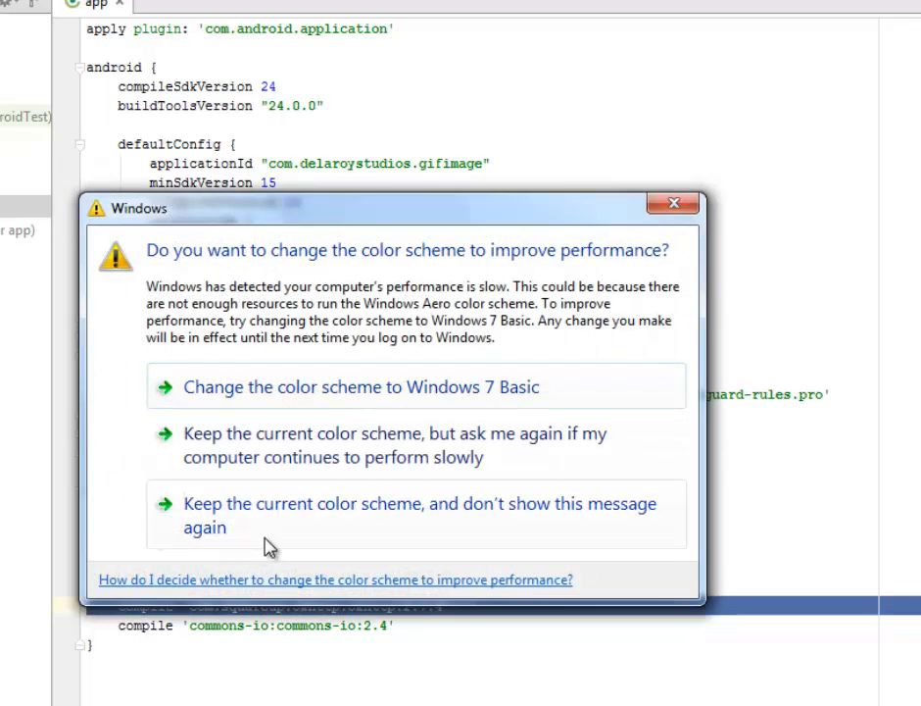
left_click(675, 202)
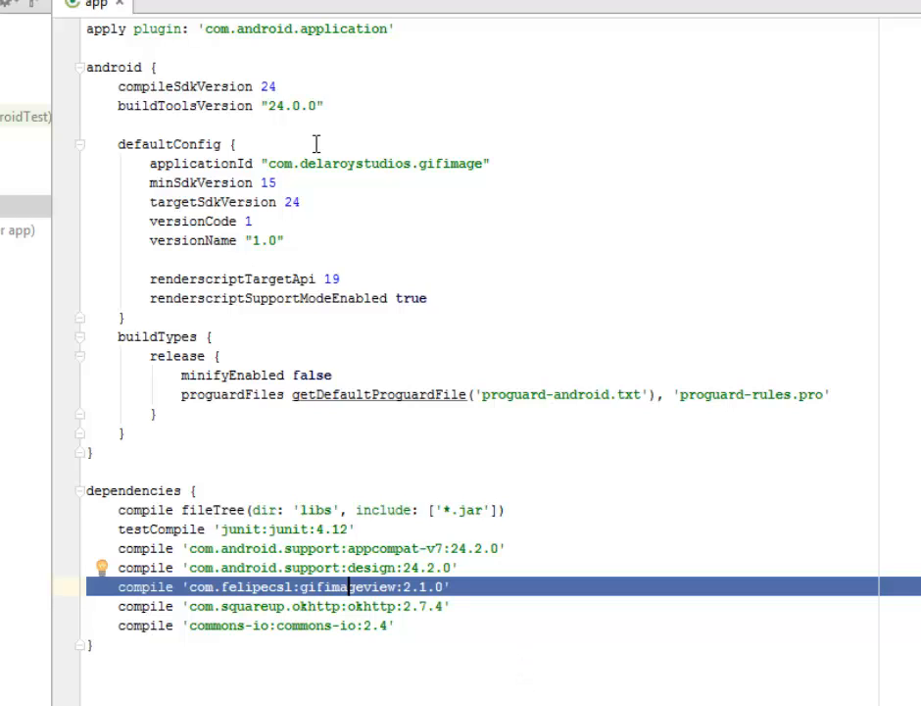
mouse_move(325, 251)
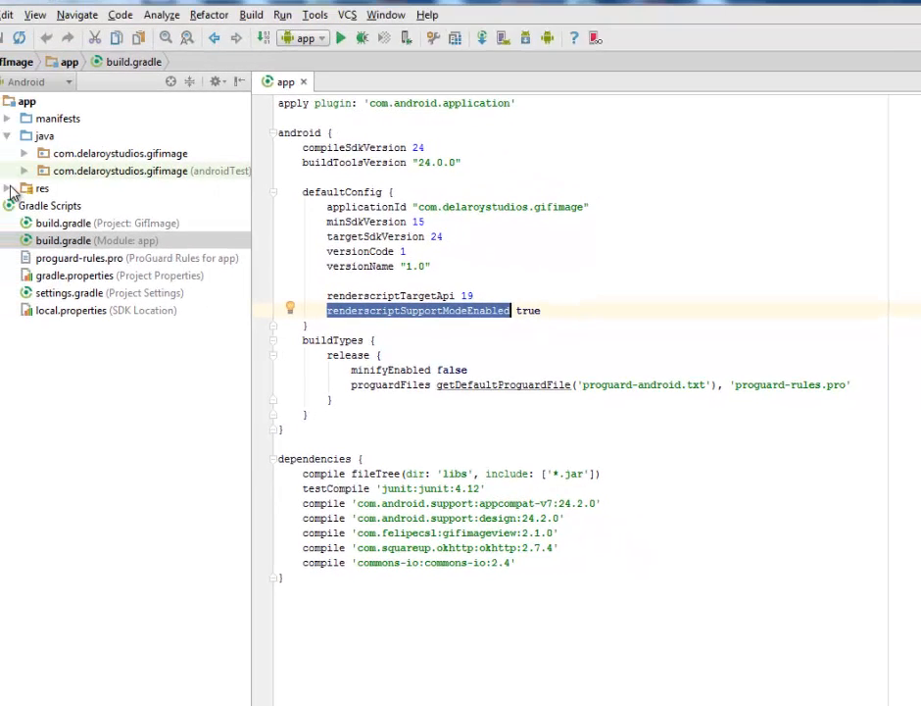
Open res/layout/activity_main.xml and review its three buttons and GifImageView
left_click(15, 189)
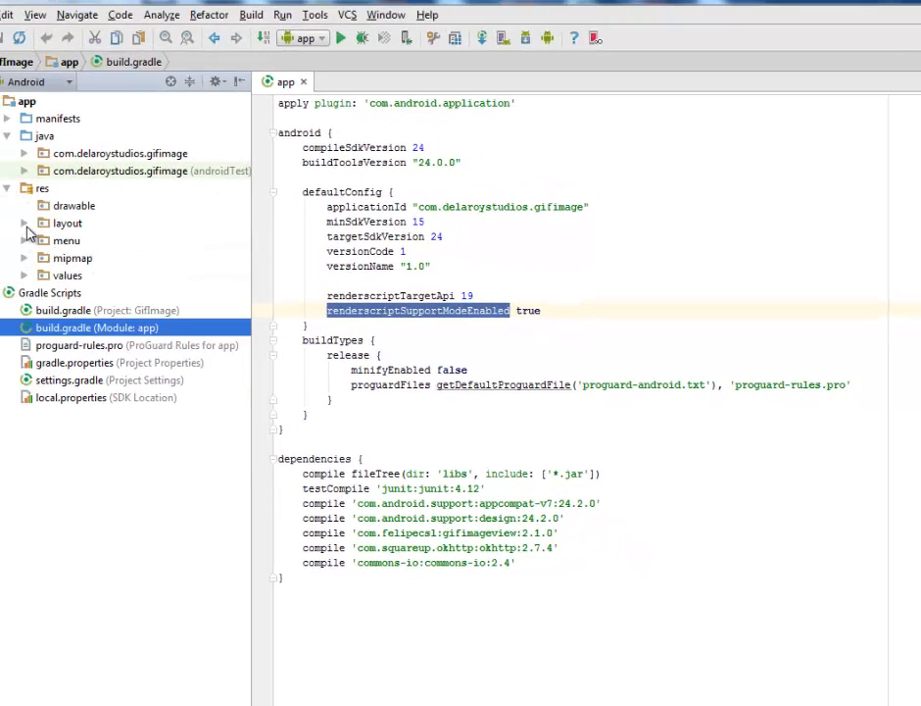
left_click(24, 224)
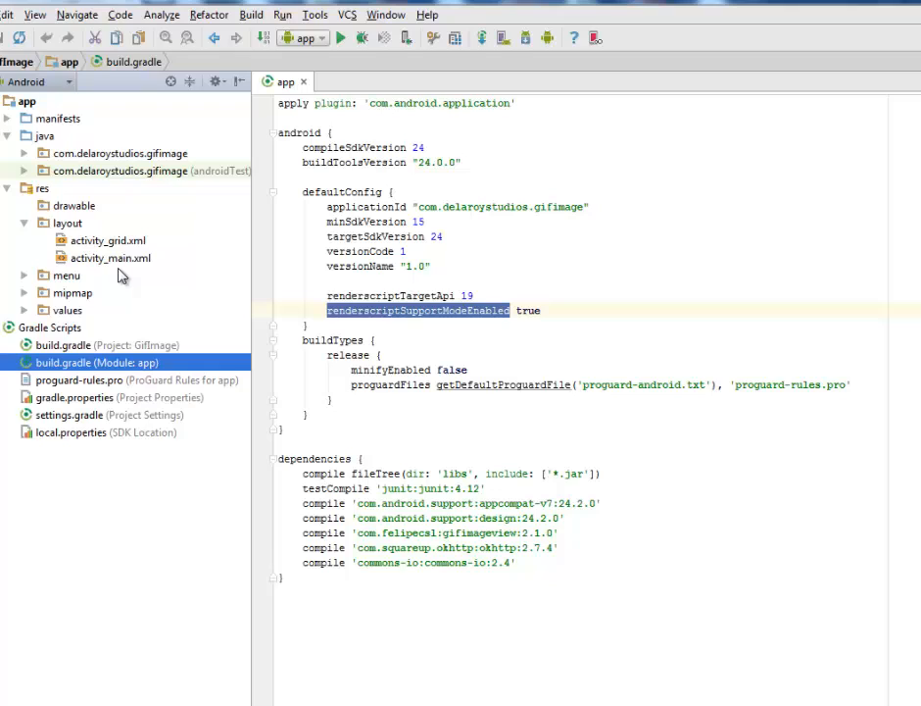
left_click(108, 258)
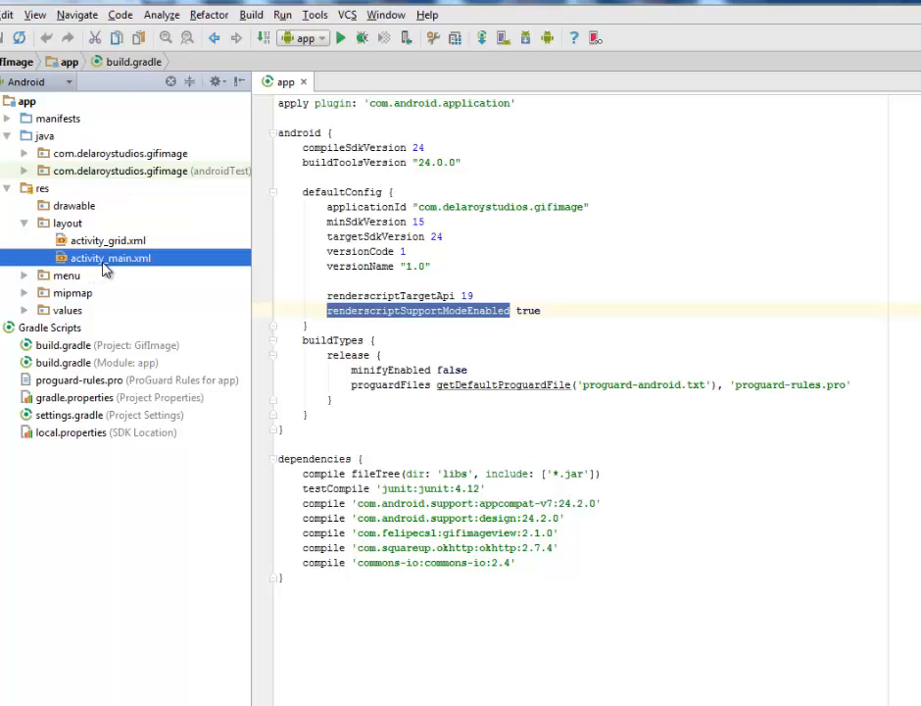
double_click(109, 257)
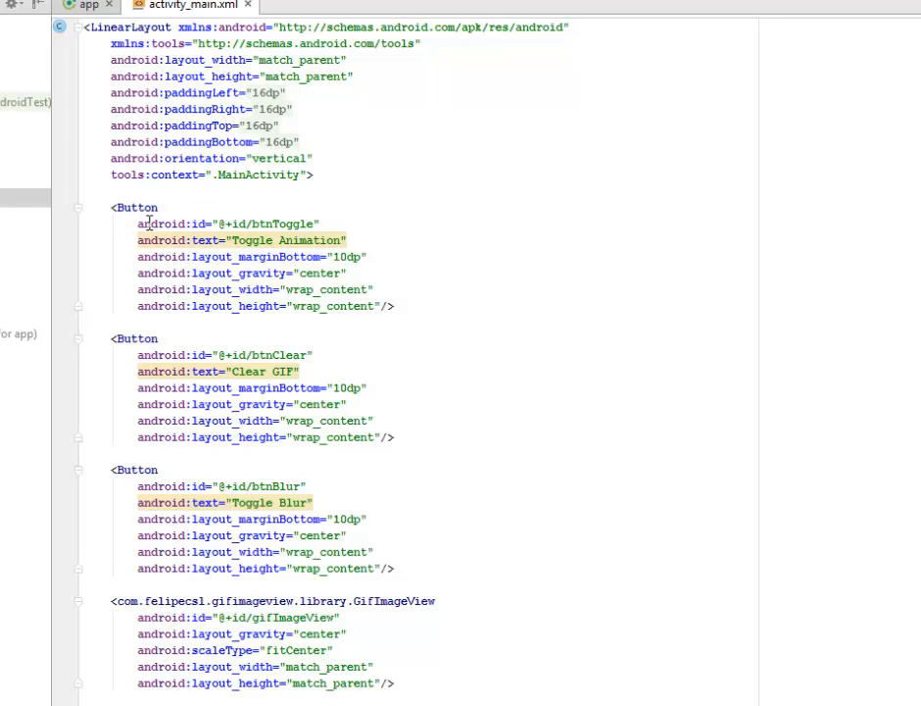
scroll("down", 3)
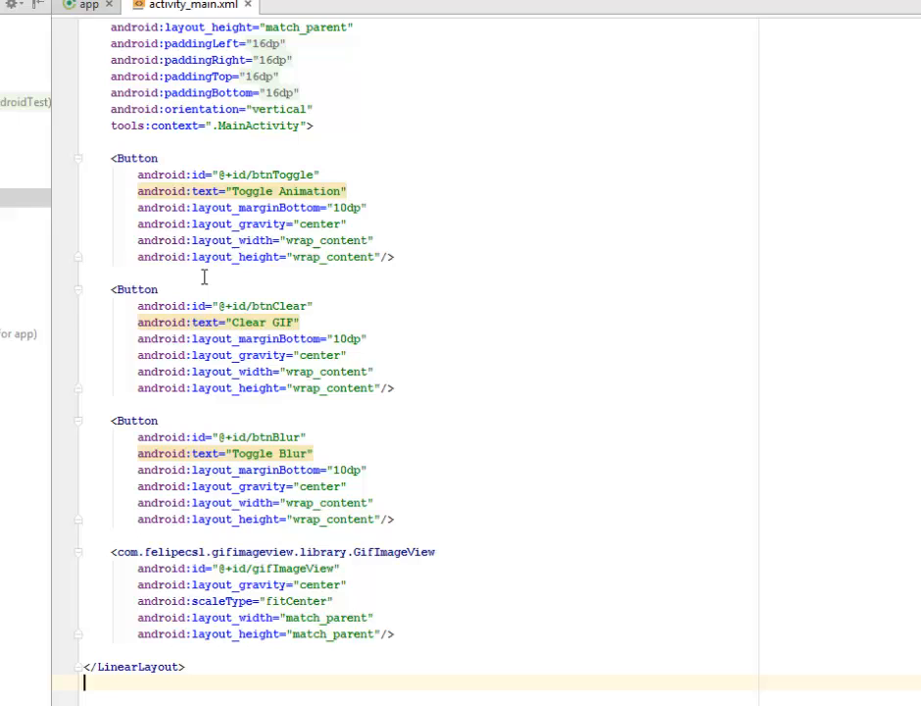
mouse_move(290, 178)
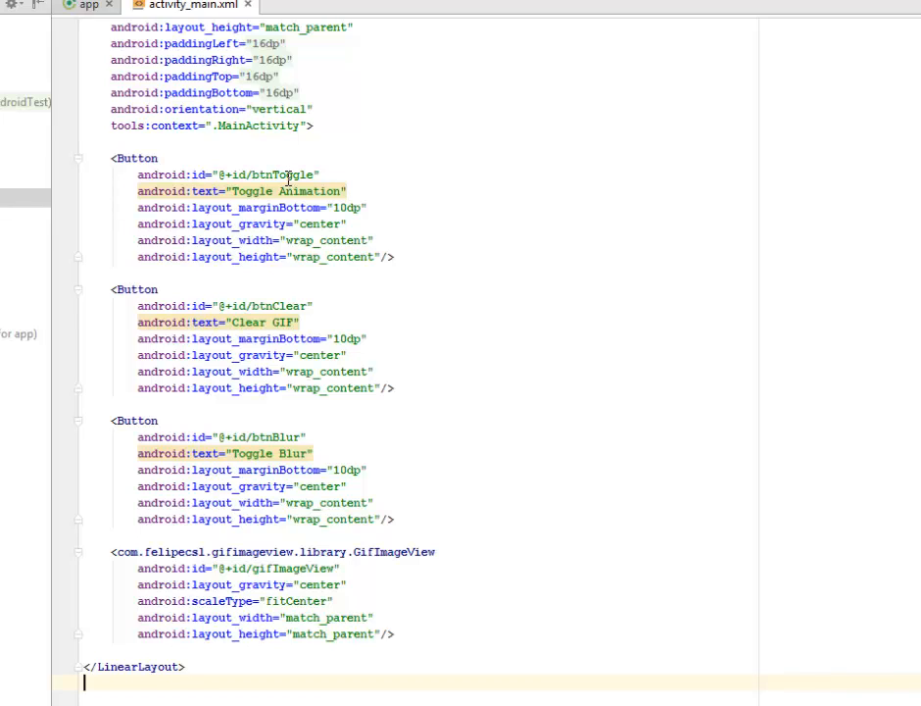
mouse_move(286, 193)
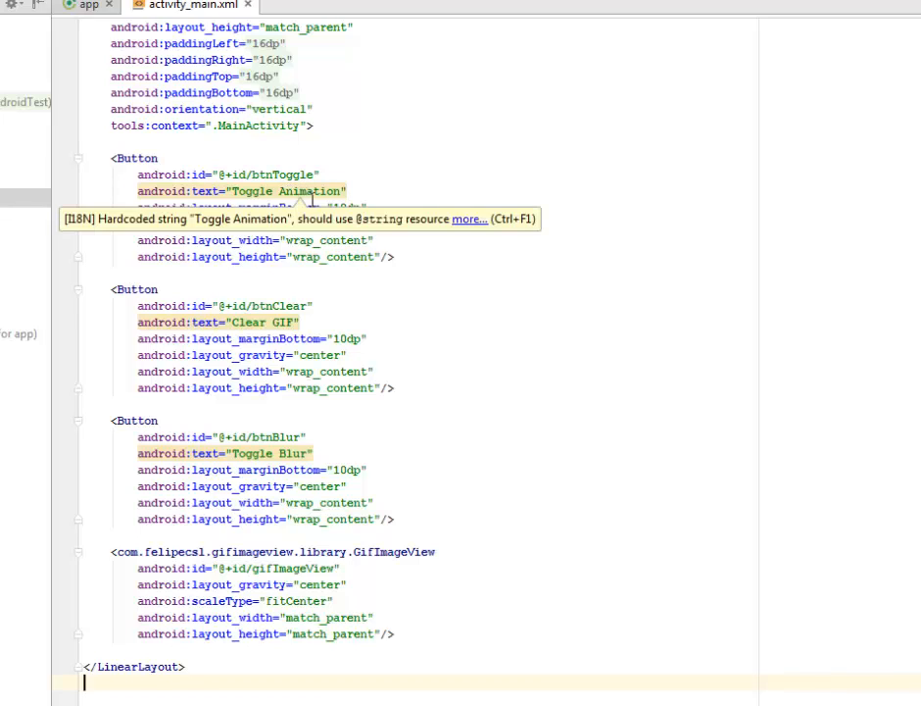
mouse_move(333, 263)
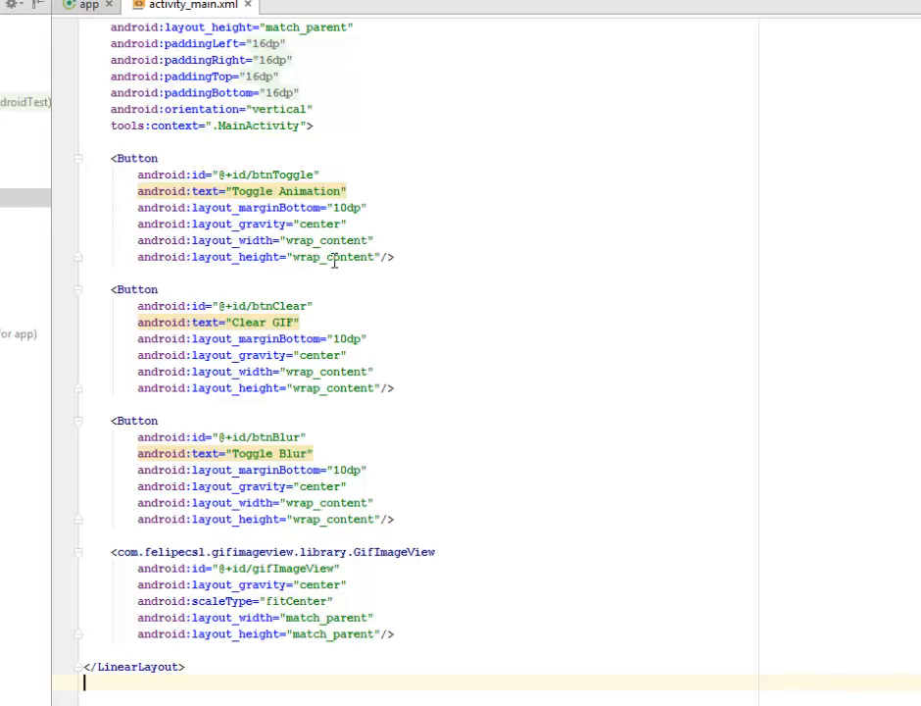
mouse_move(321, 244)
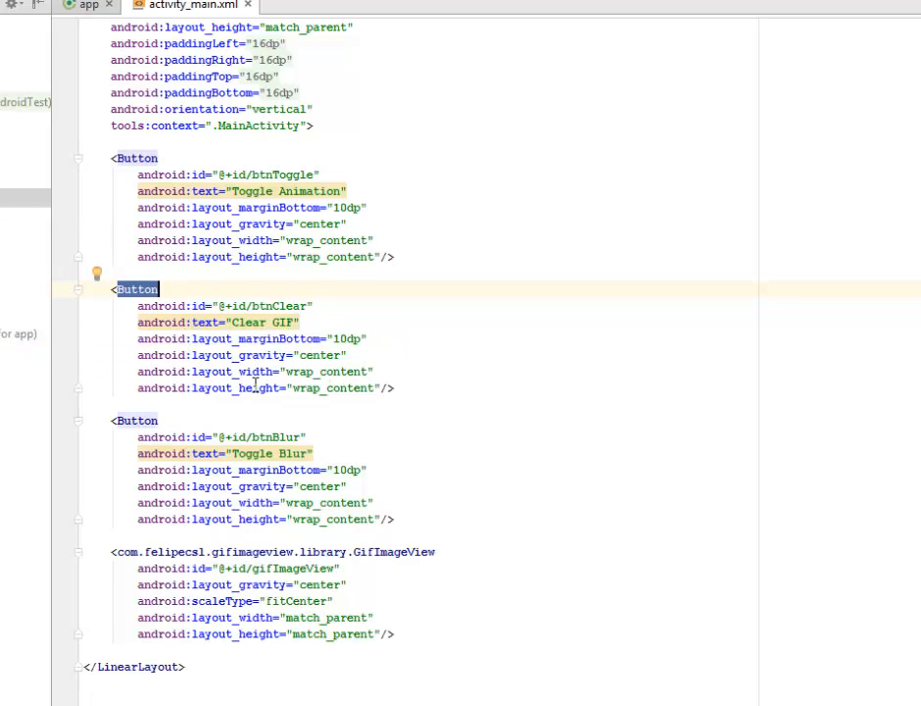
mouse_move(274, 321)
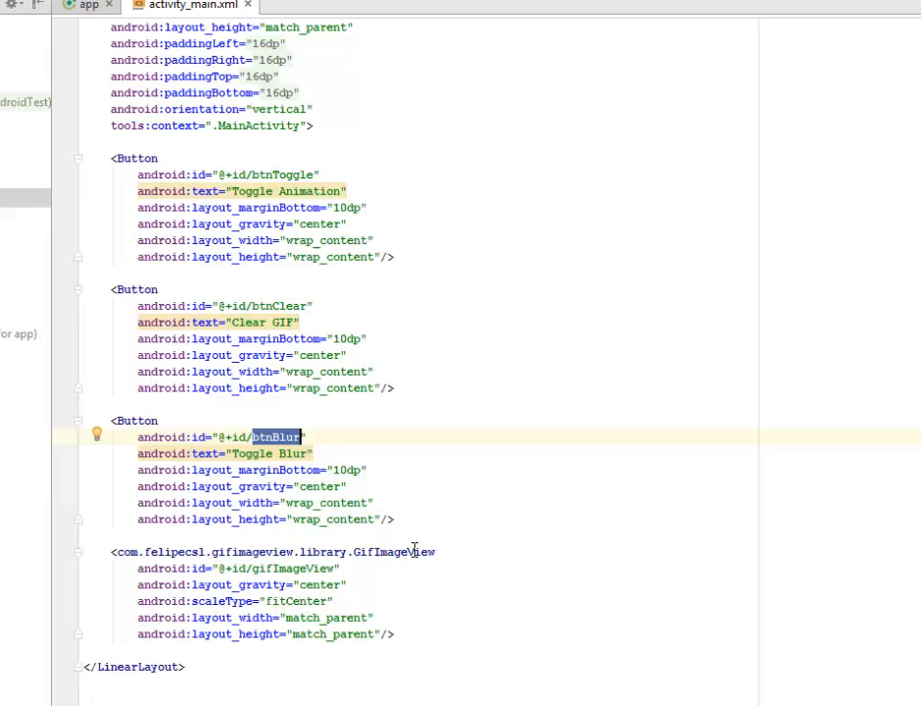
mouse_move(416, 551)
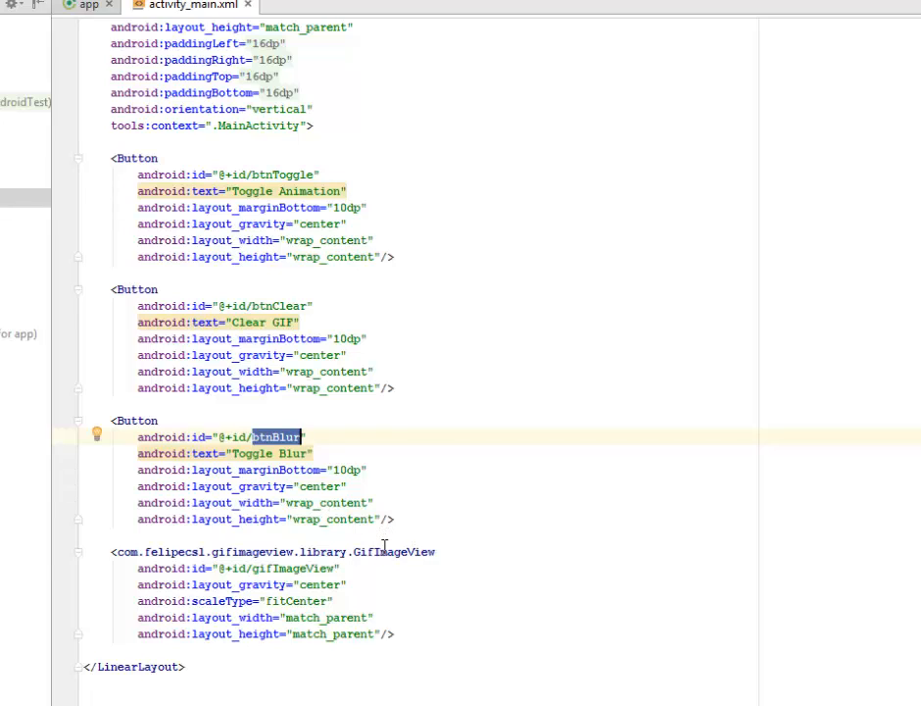
Open activity_grid.xml showing the GridView layout for GridViewActivity
double_click(394, 550)
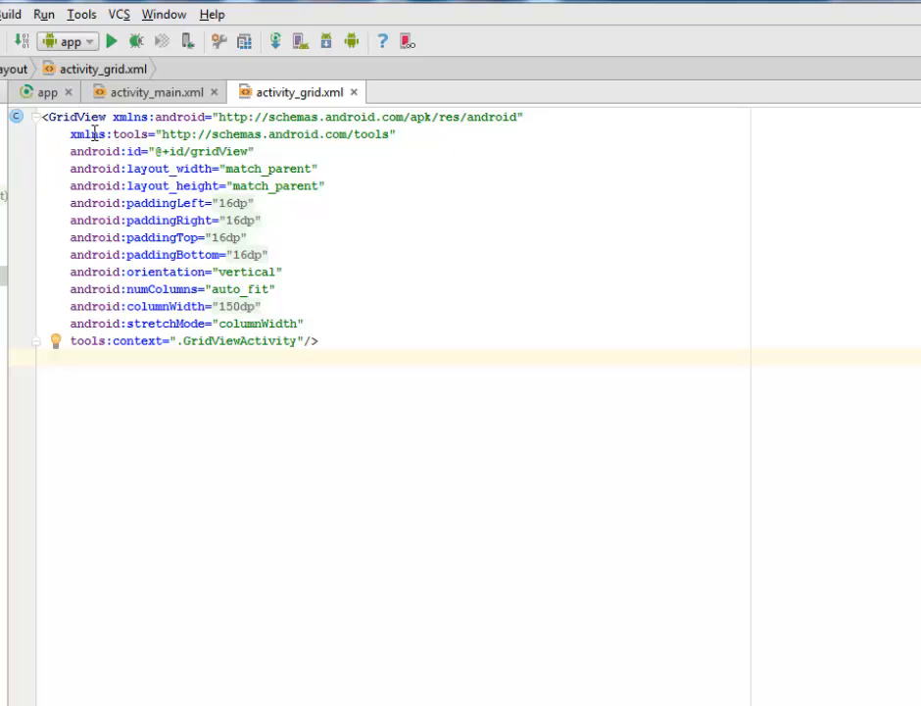
Highlight the GridView element and its GridViewActivity context in activity_grid.xml
left_click(80, 118)
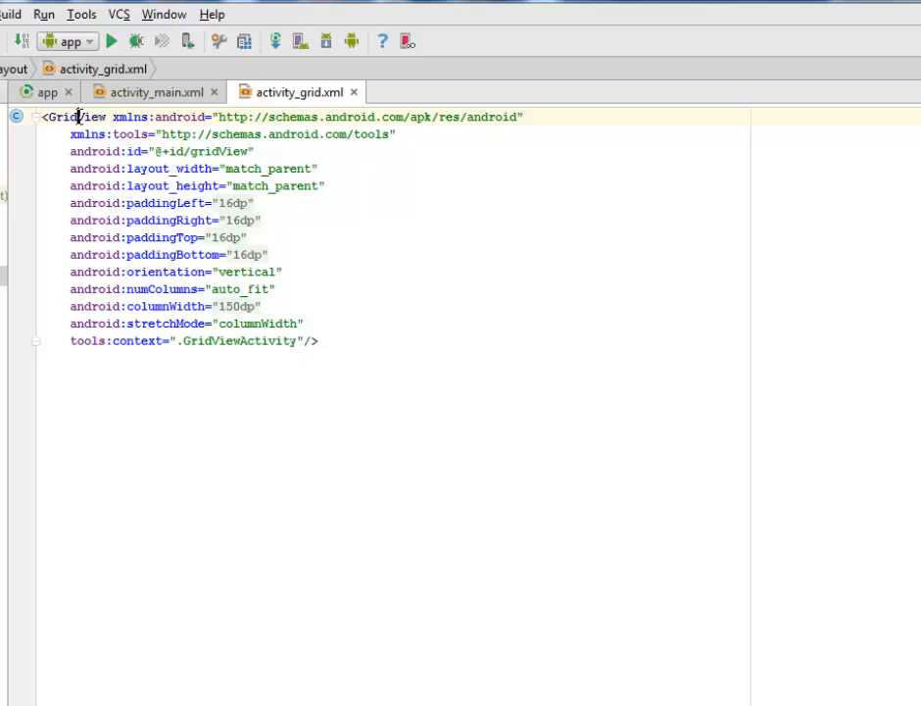
double_click(74, 117)
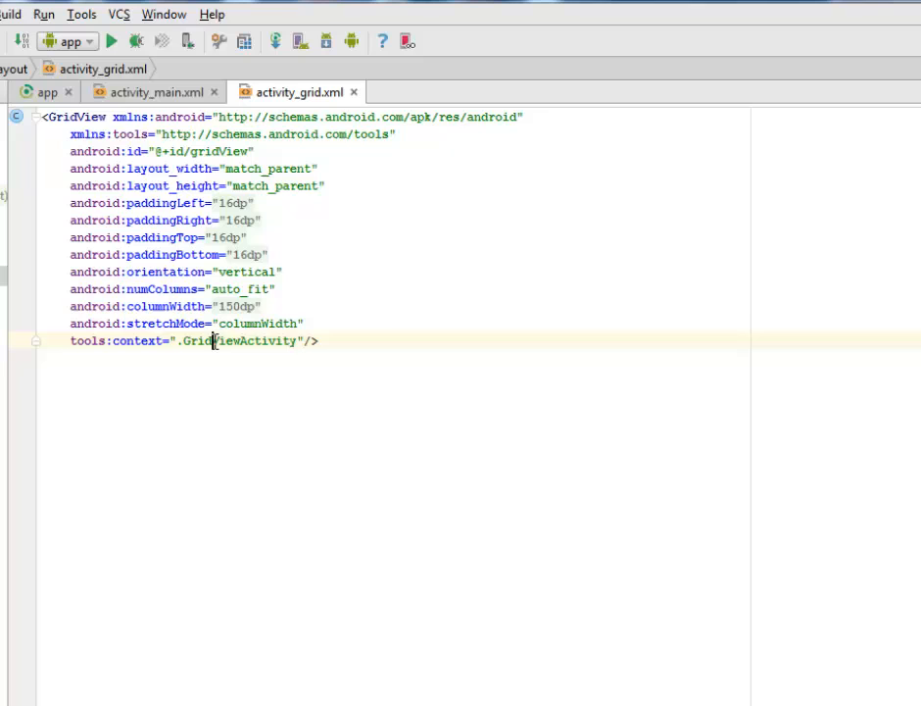
double_click(240, 341)
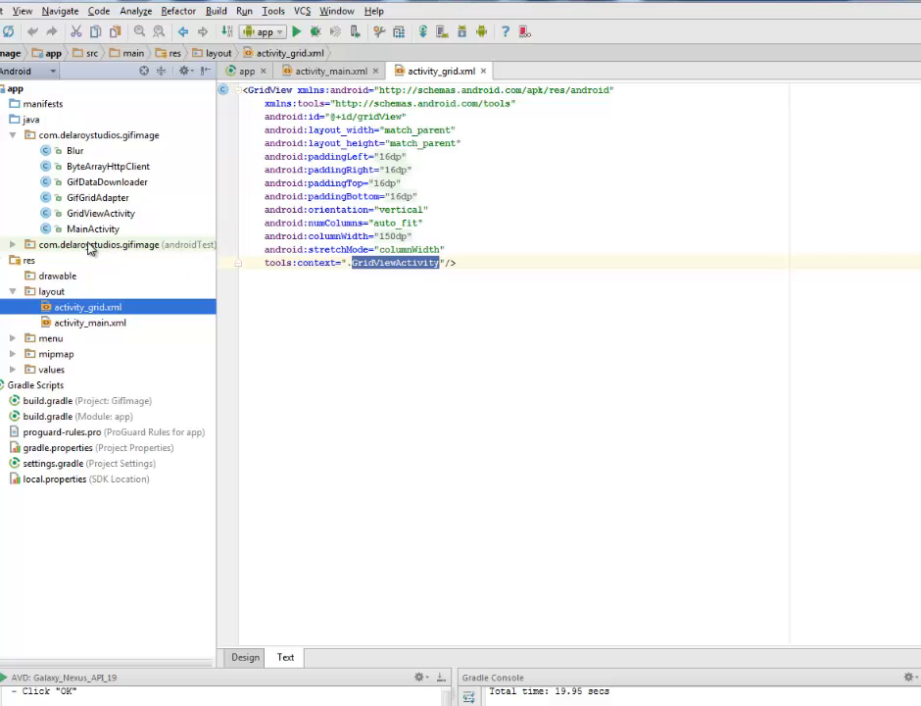
Open MainActivity.java and mark its GifImageView, button and Blur field declarations
double_click(94, 228)
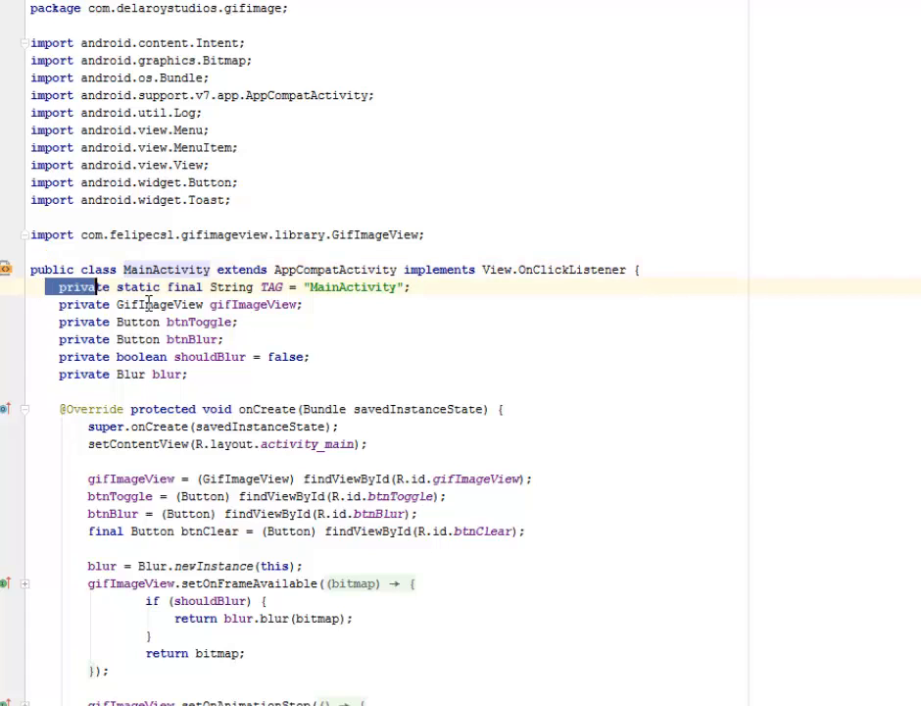
left_click_drag(95, 287, 192, 372)
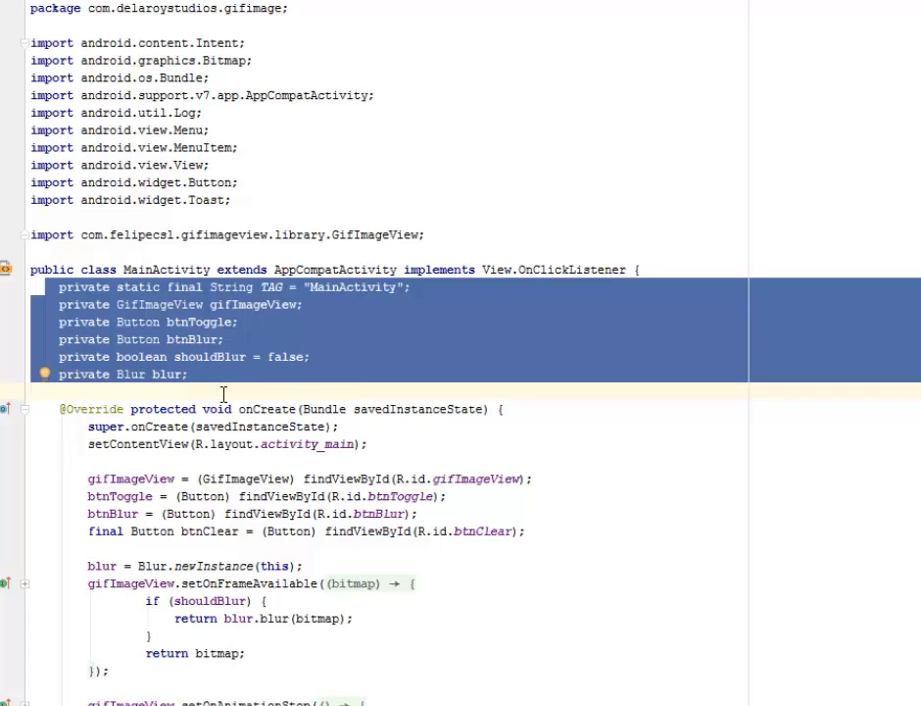
mouse_move(343, 359)
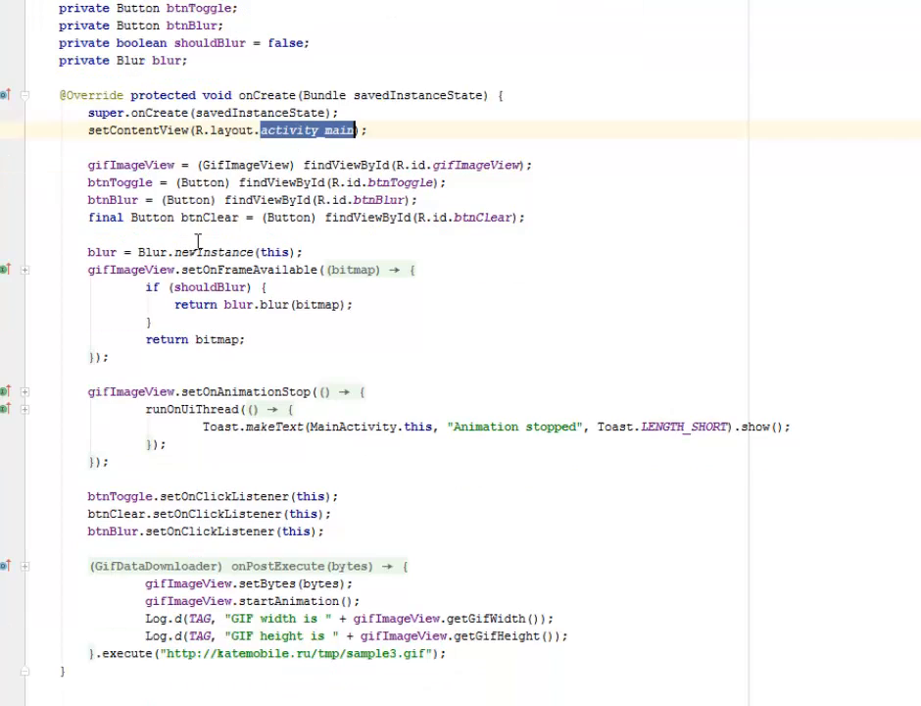
double_click(130, 165)
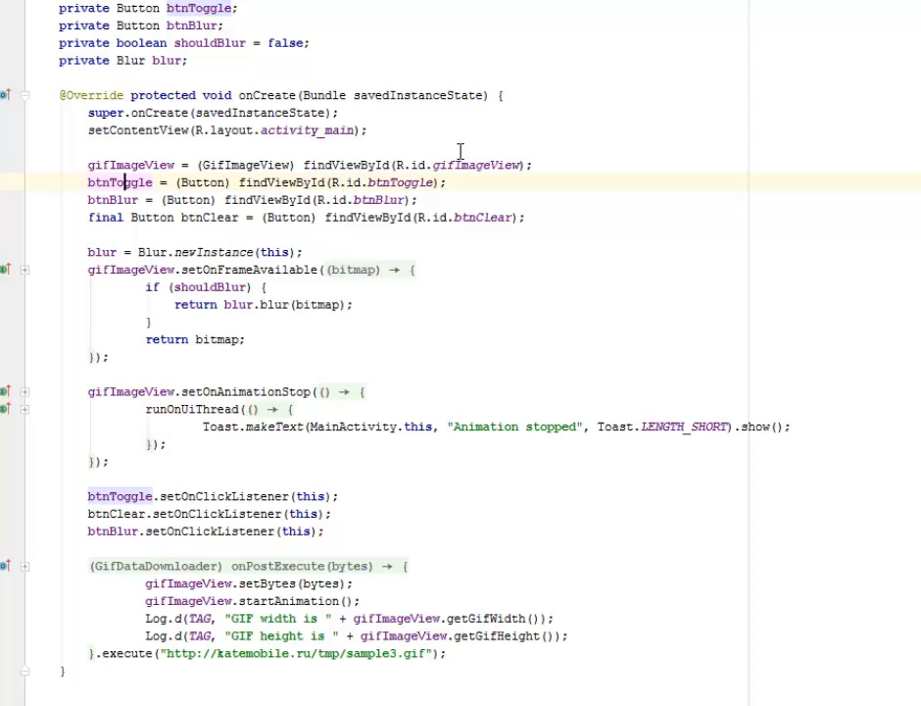
scroll("down", 3)
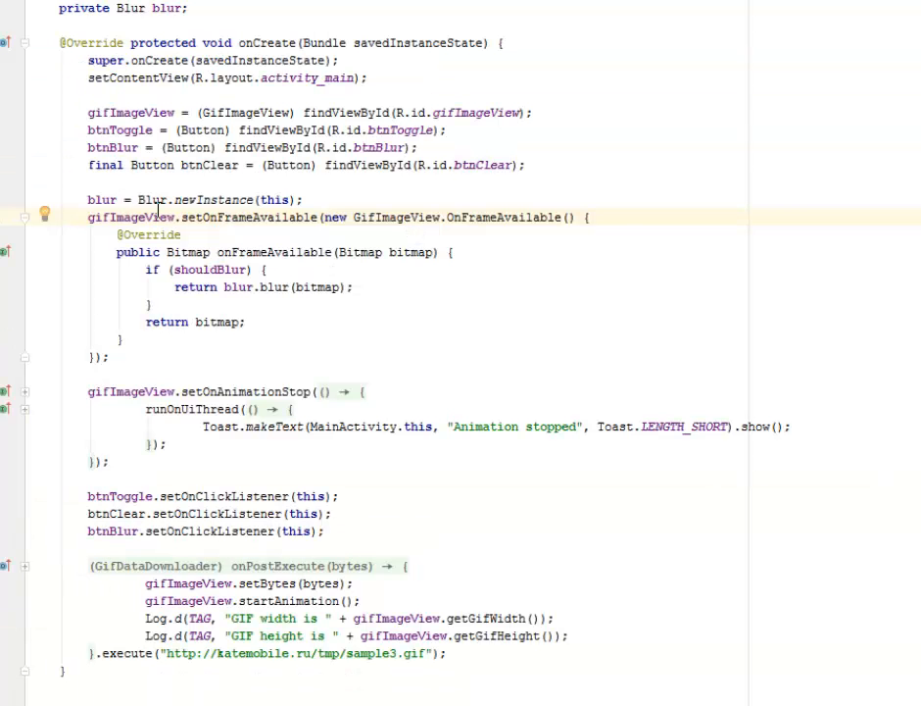
scroll("down", 3)
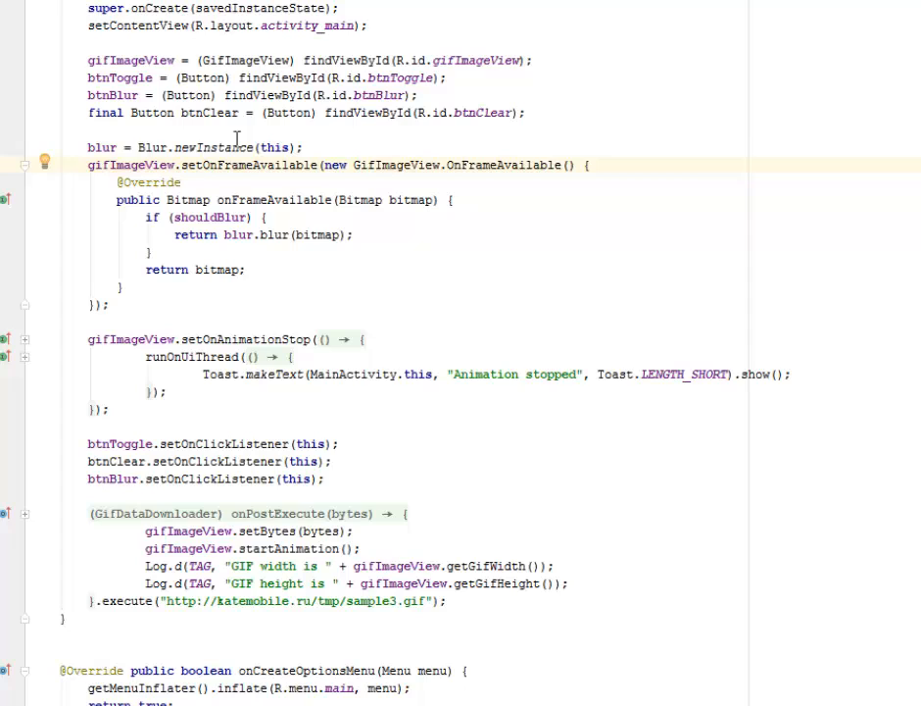
double_click(211, 147)
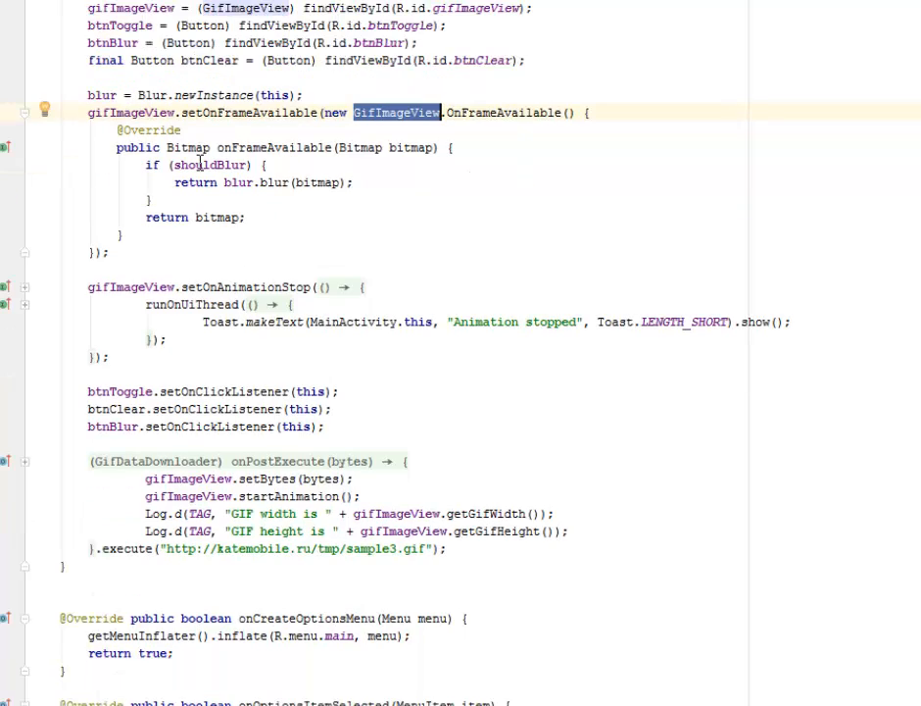
double_click(275, 147)
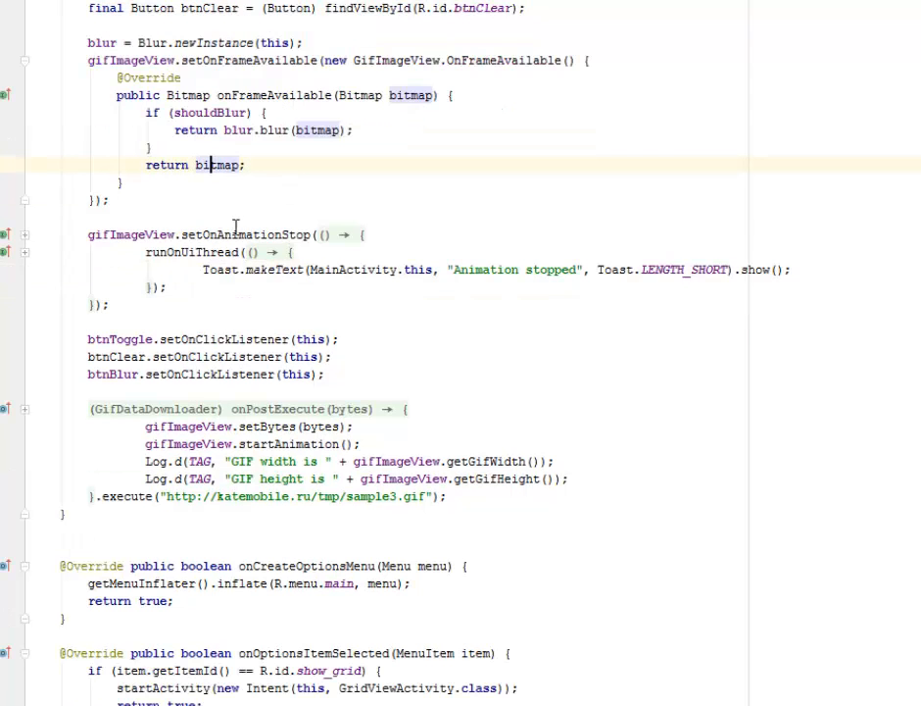
double_click(247, 235)
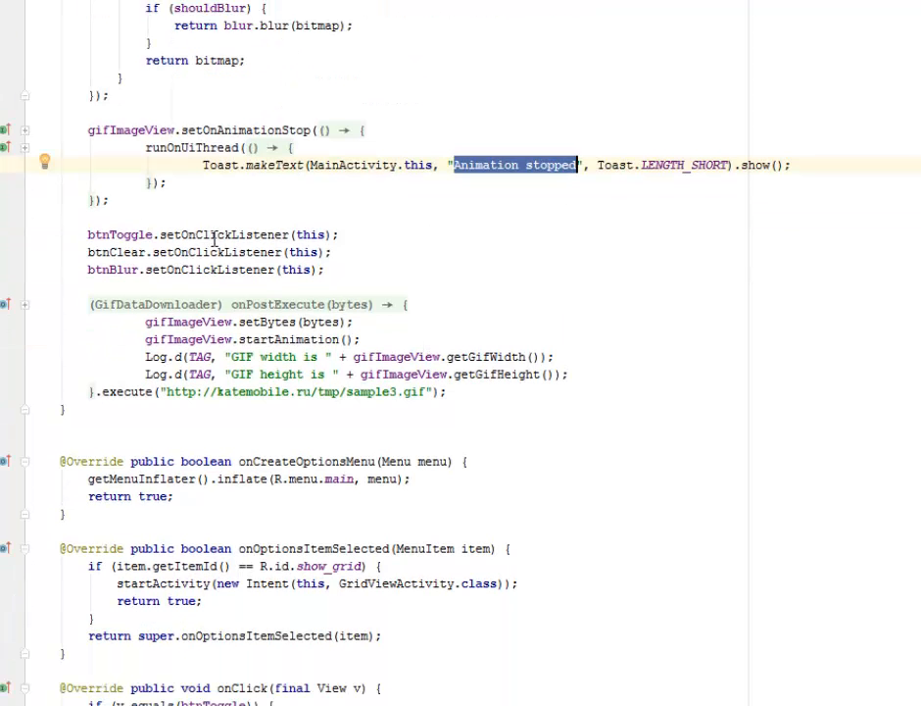
Highlight the button setOnClickListener calls and review onOptionsItemSelected and onClick
double_click(224, 235)
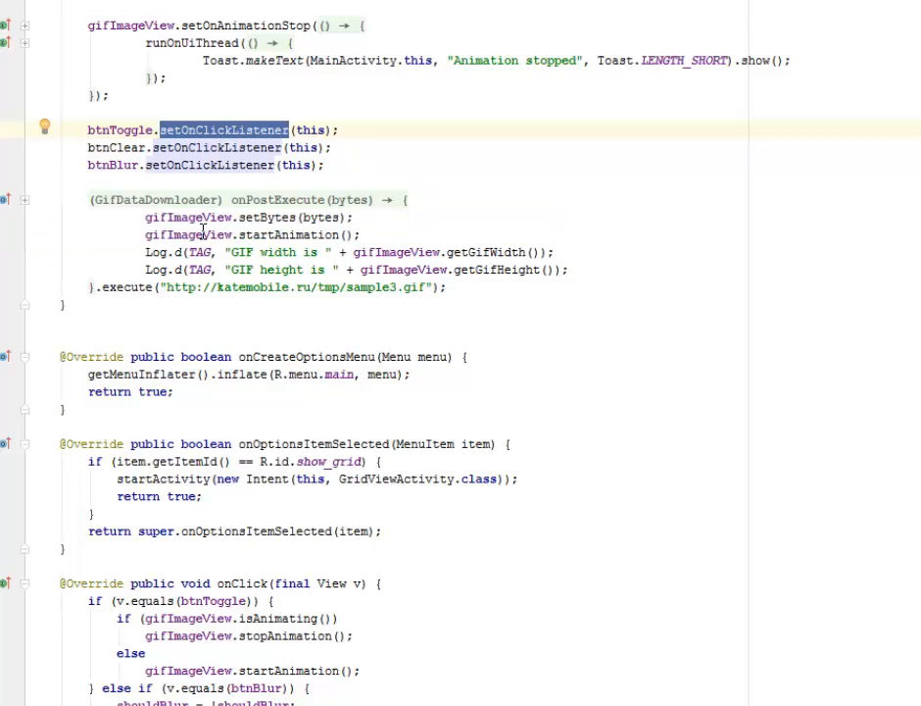
scroll("down", 3)
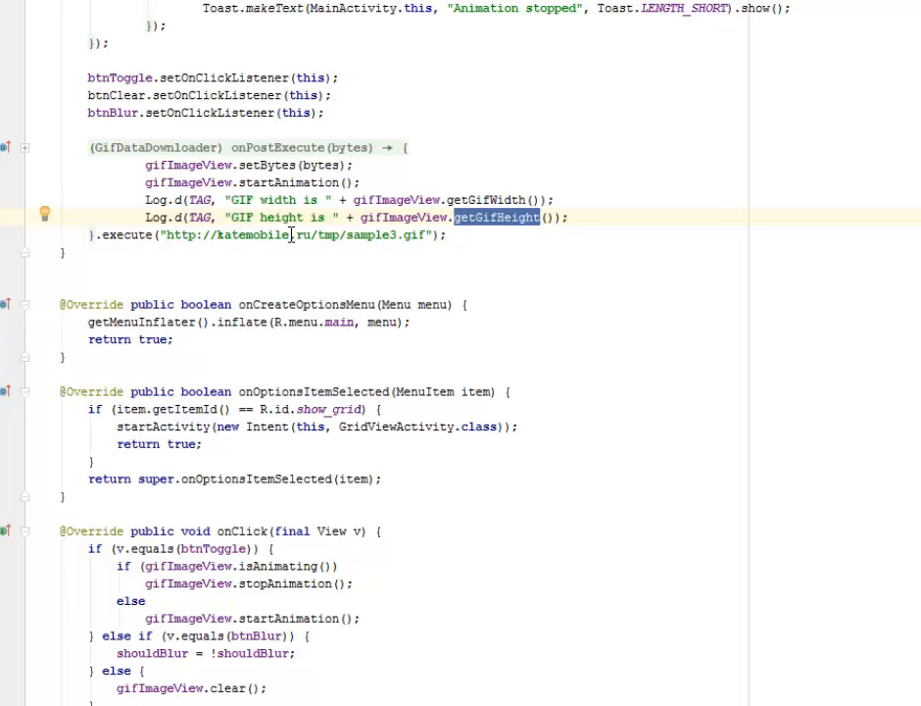
mouse_move(395, 241)
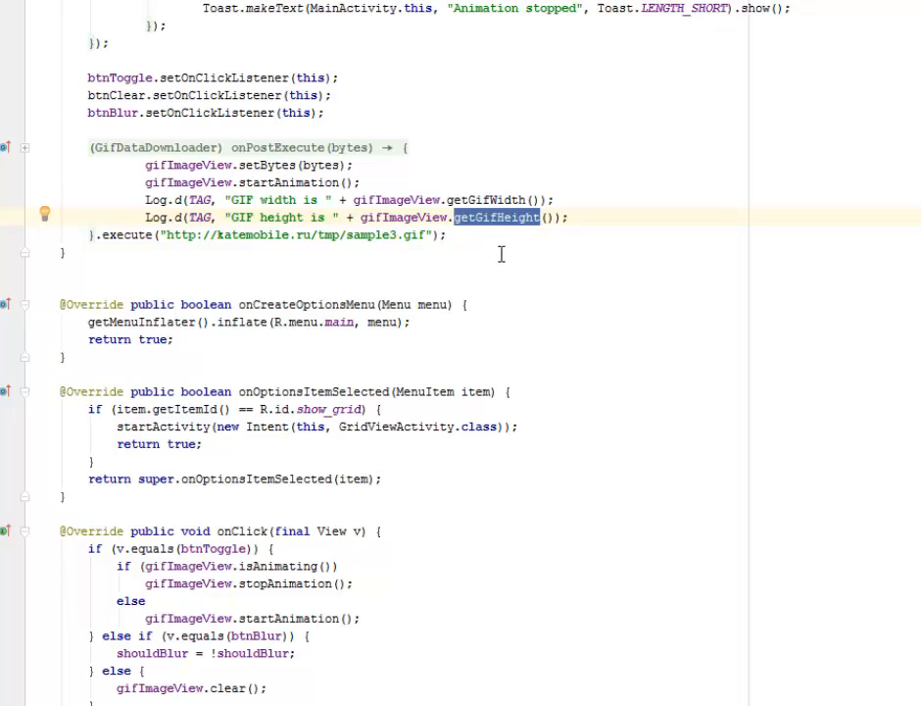
scroll("down", 3)
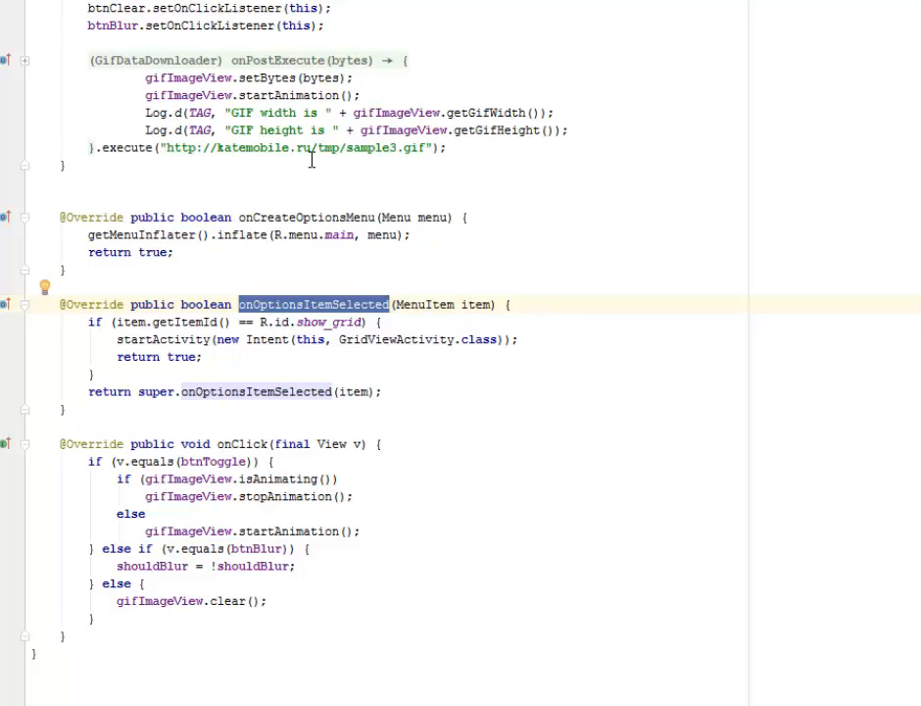
mouse_move(220, 266)
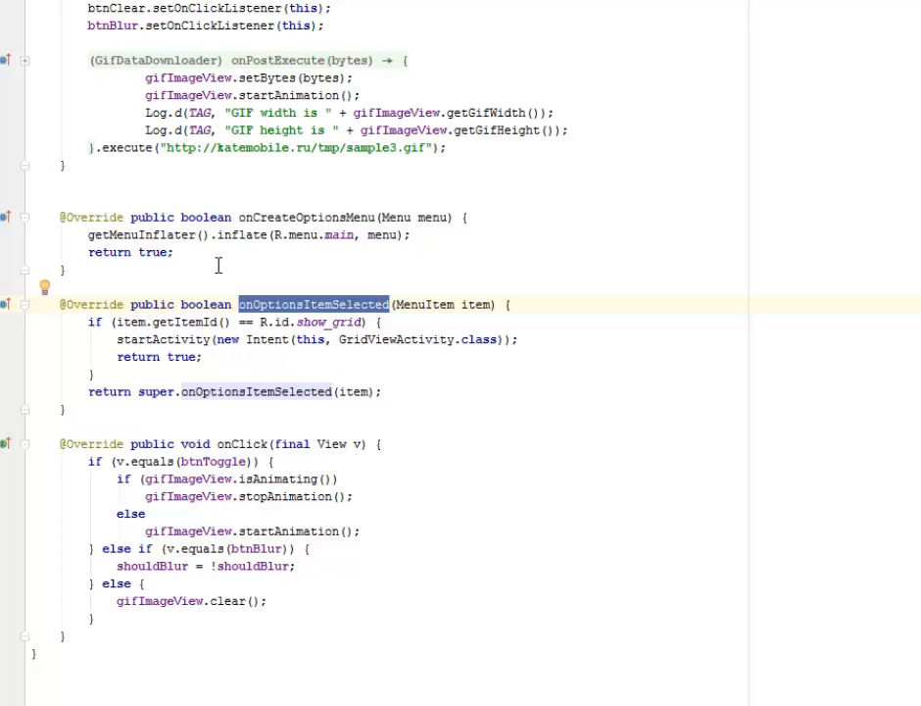
mouse_move(396, 357)
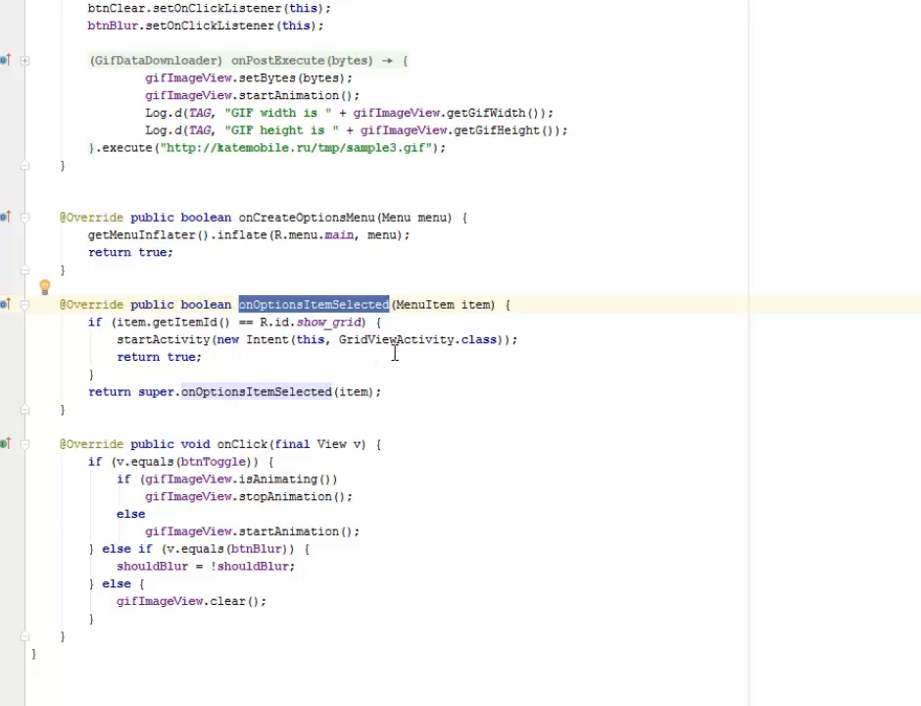
mouse_move(382, 339)
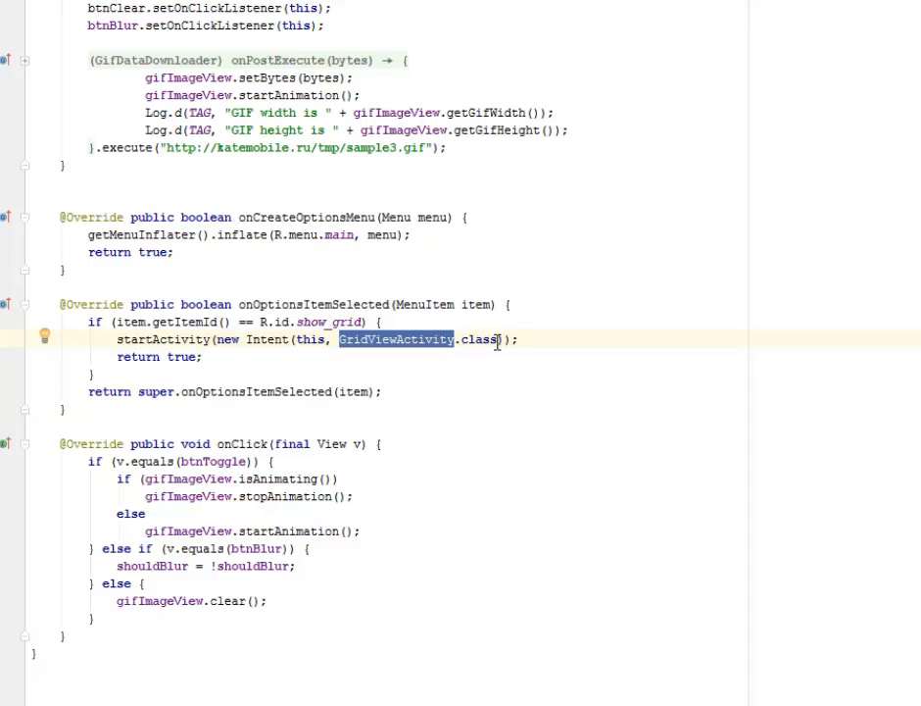
mouse_move(410, 376)
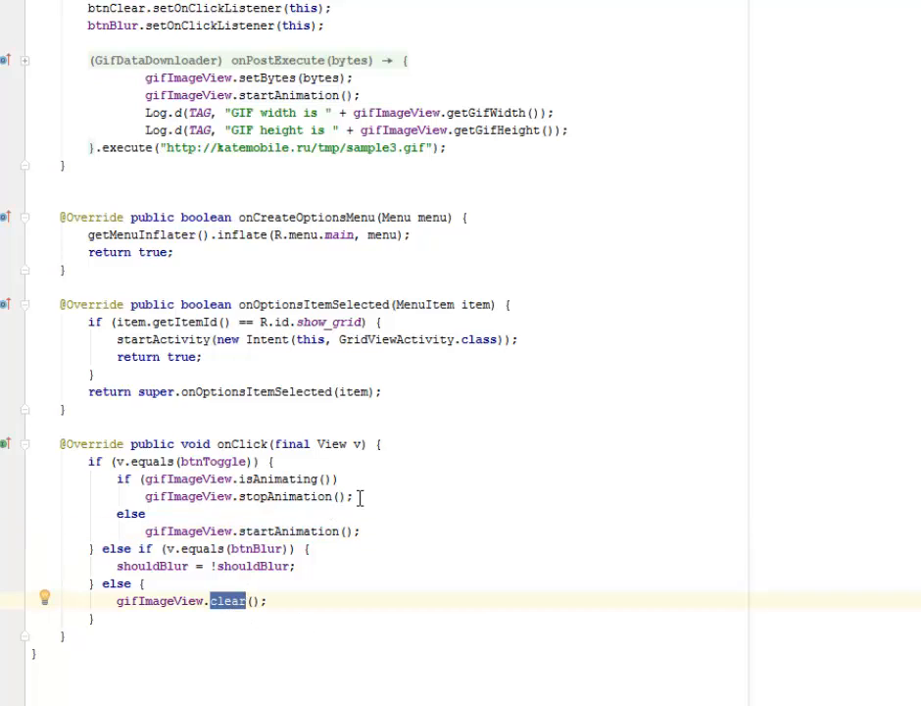
mouse_move(312, 380)
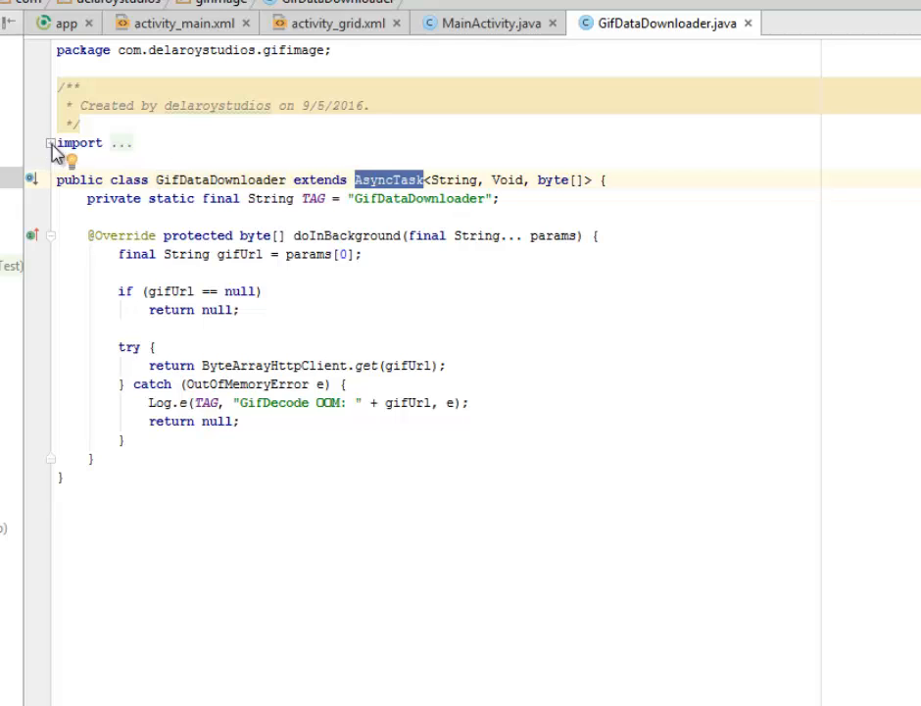
Expand GifDataDownloader's folded imports and highlight the caught OutOfMemoryError
left_click(51, 143)
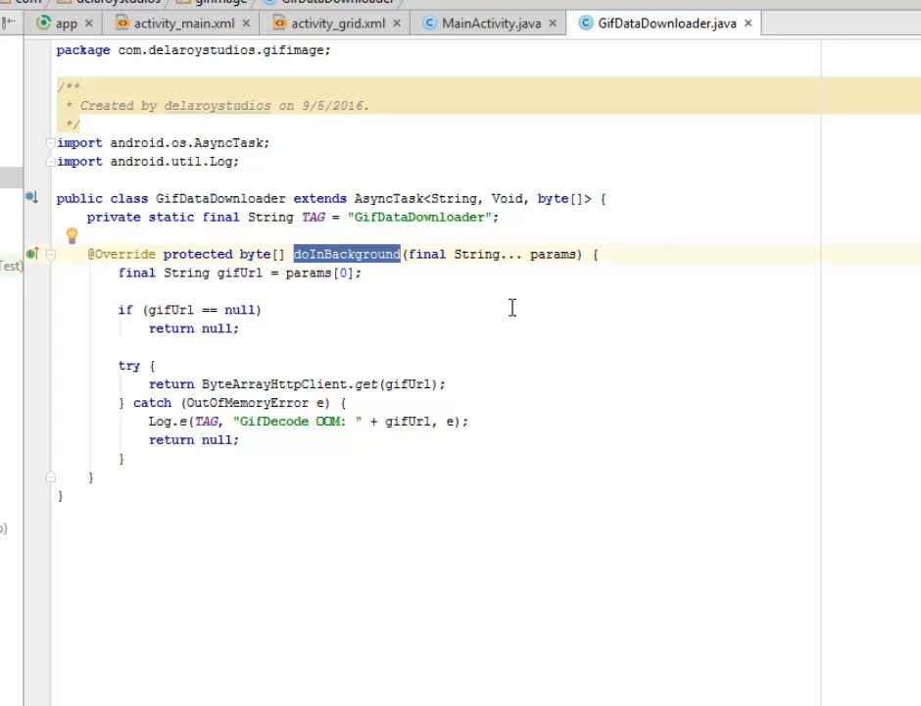
mouse_move(216, 333)
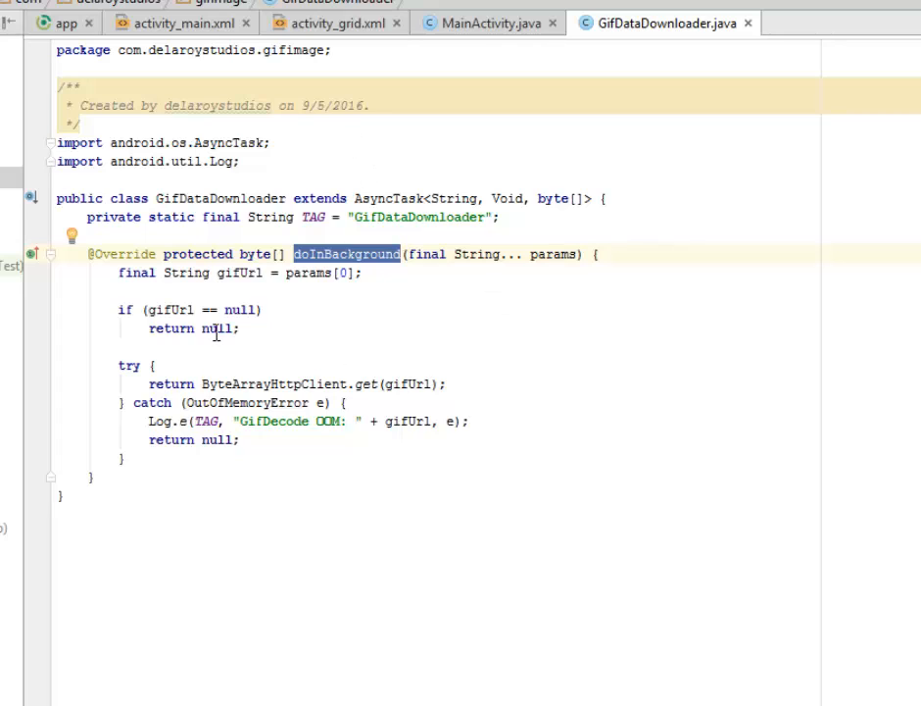
mouse_move(439, 134)
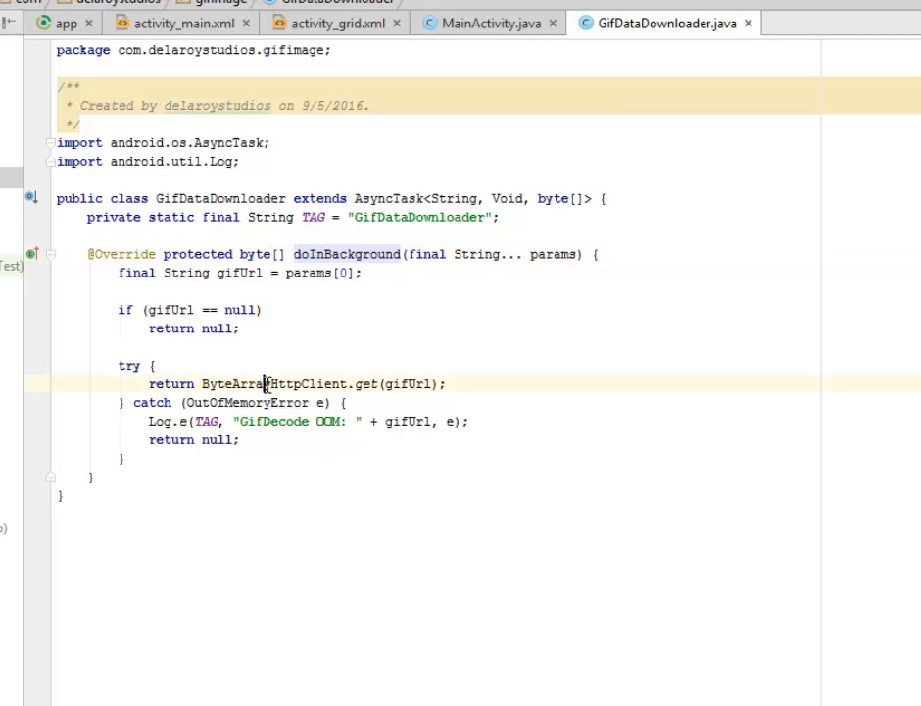
double_click(275, 382)
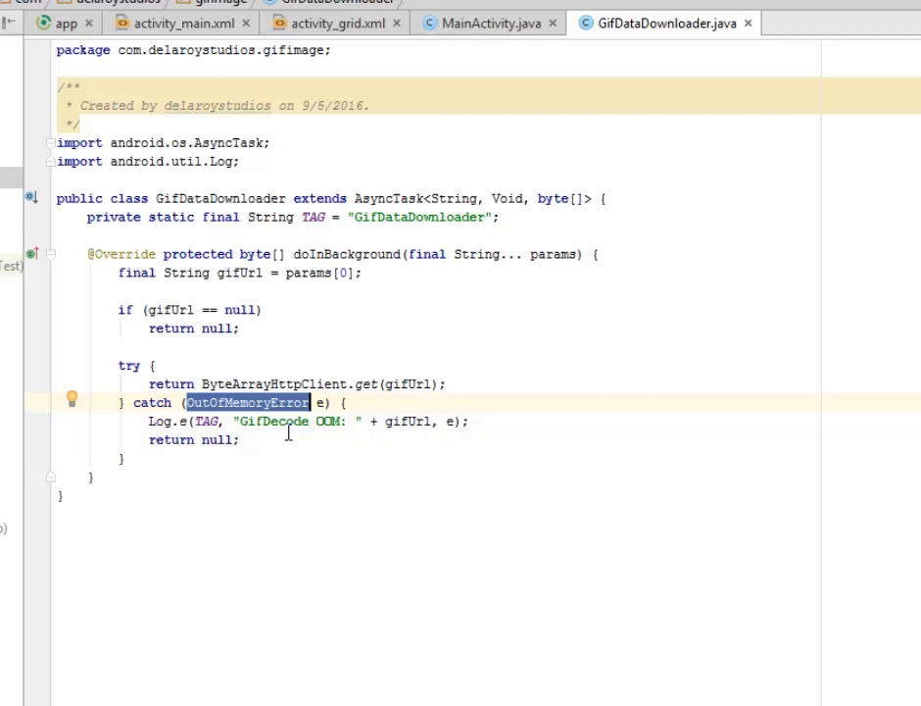
mouse_move(290, 429)
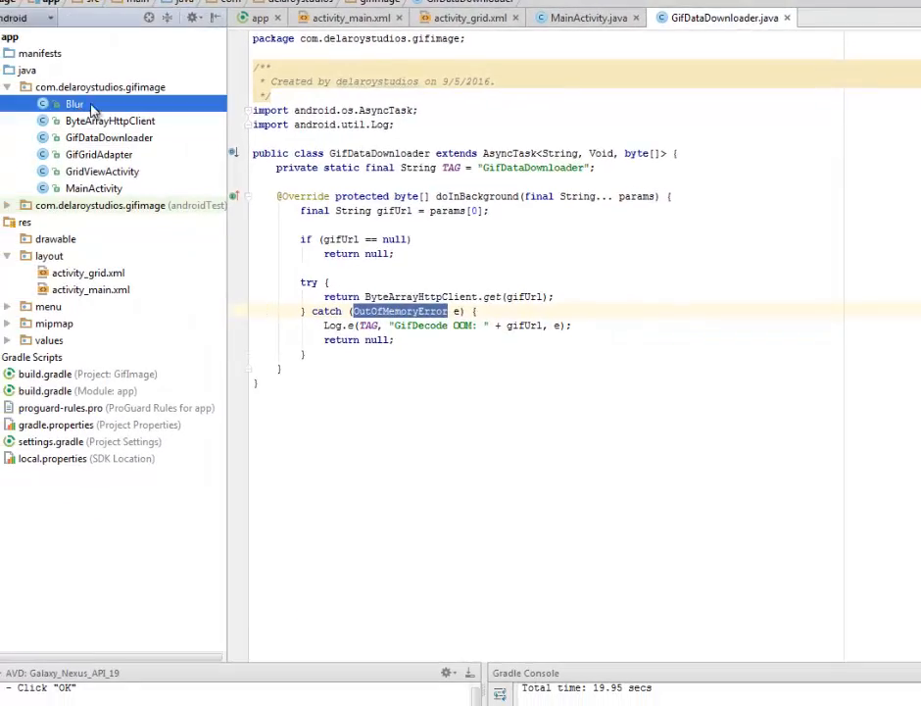
Open Blur.java and review its RenderScript blur method and RGB565toARGB8888 helper
double_click(75, 104)
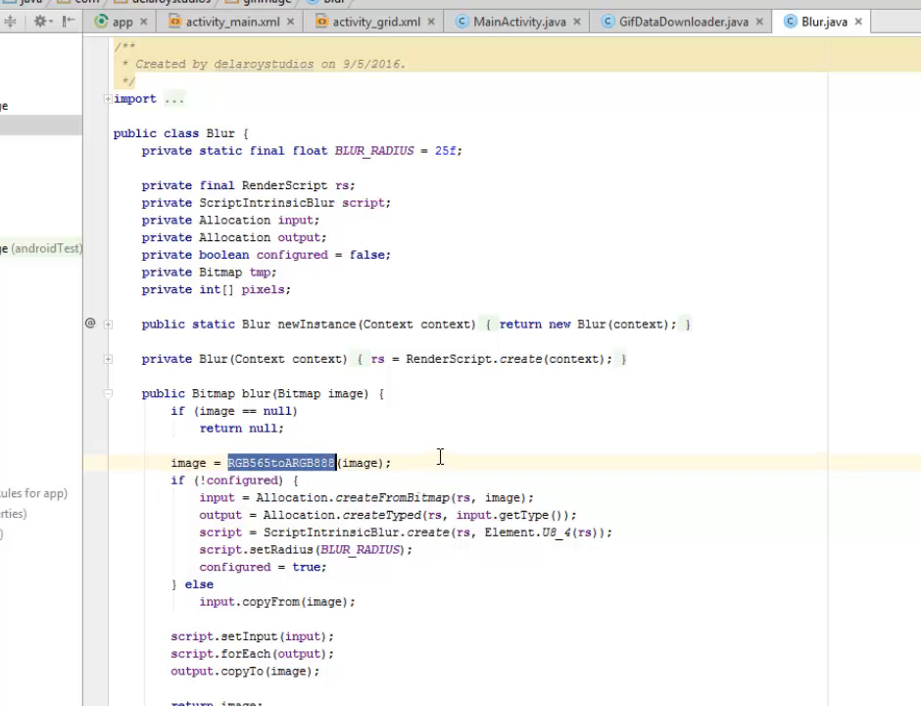
scroll("down", 3)
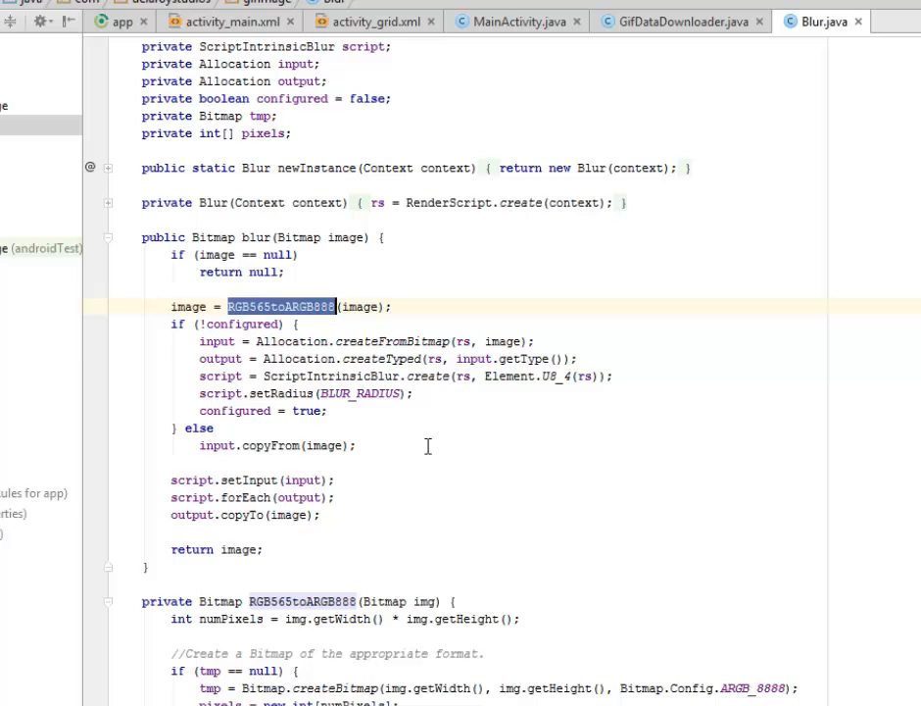
scroll("down", 3)
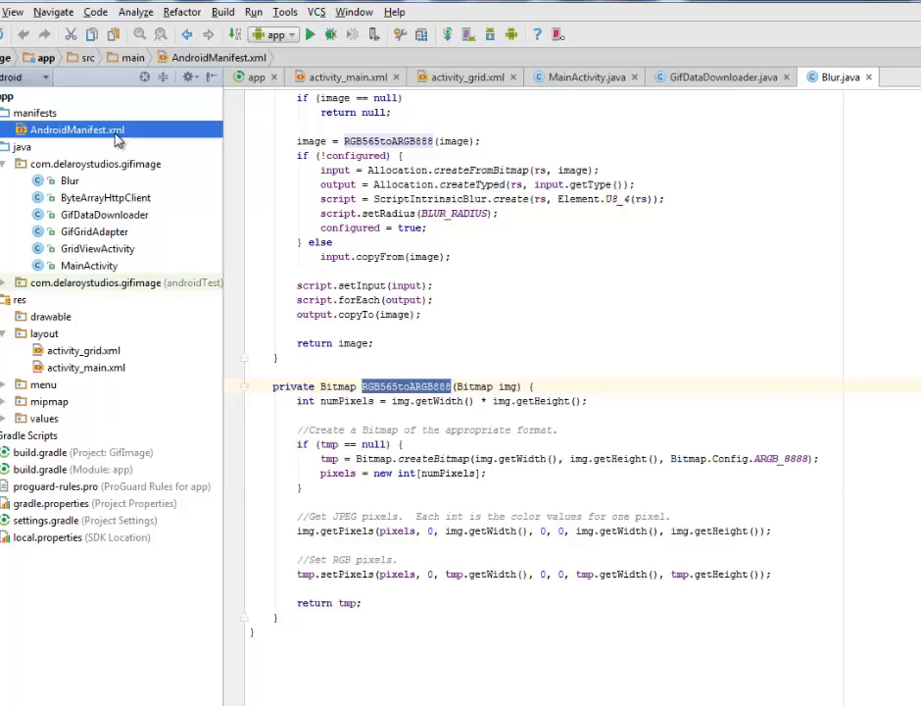
Open AndroidManifest.xml showing the INTERNET permission and GridViewActivity labelled Grid Example
left_click(74, 129)
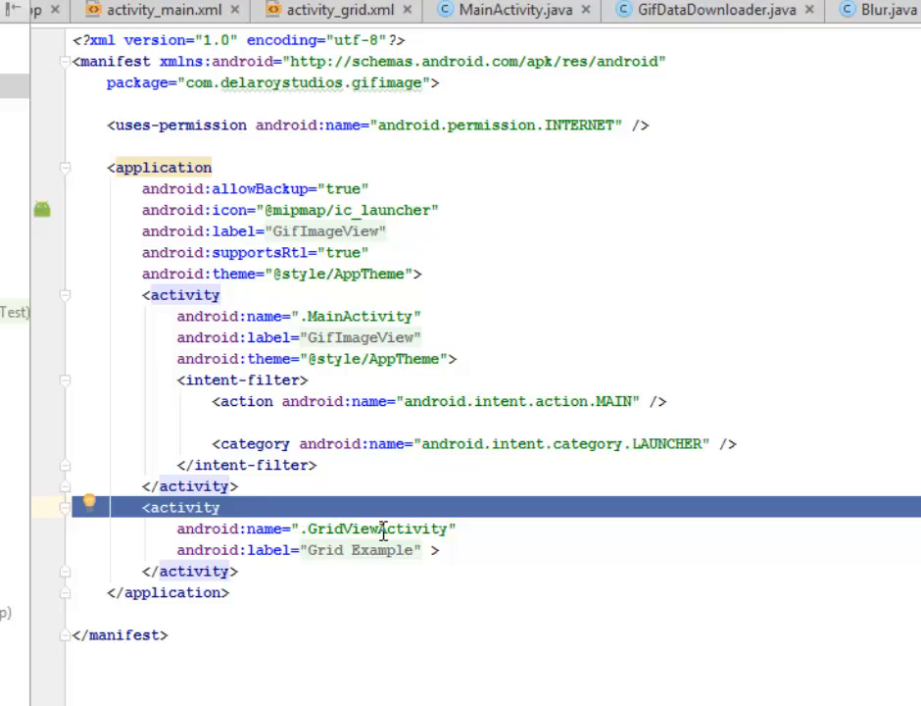
mouse_move(520, 486)
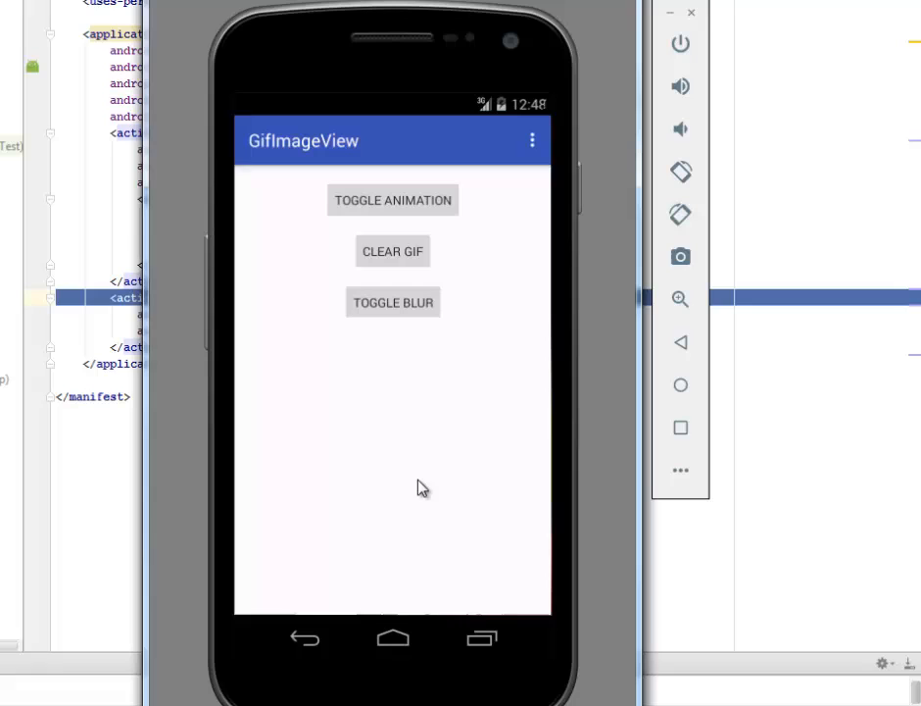
mouse_move(539, 153)
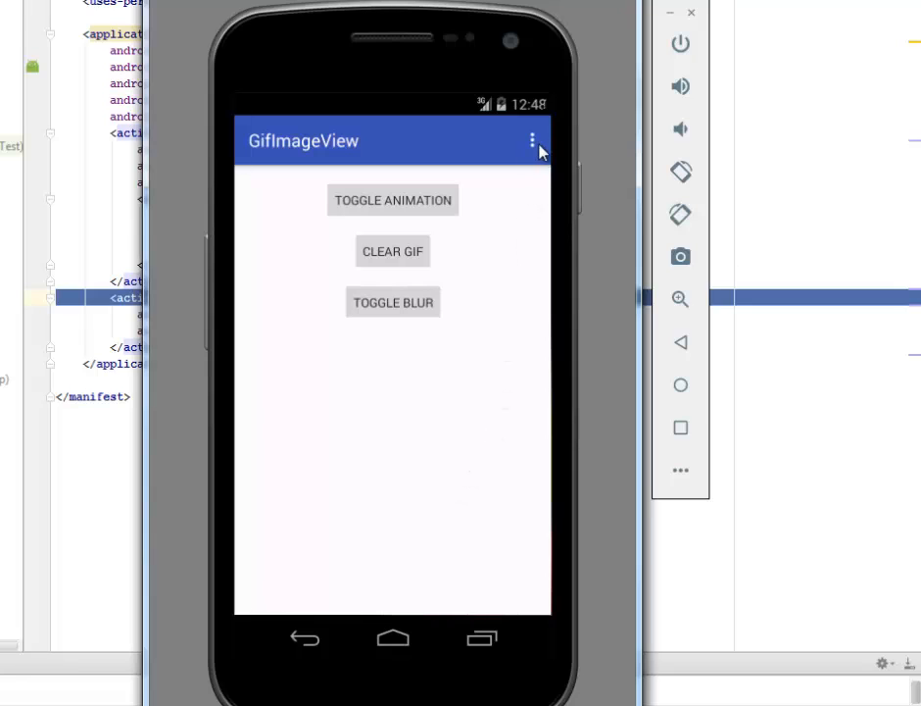
mouse_move(539, 155)
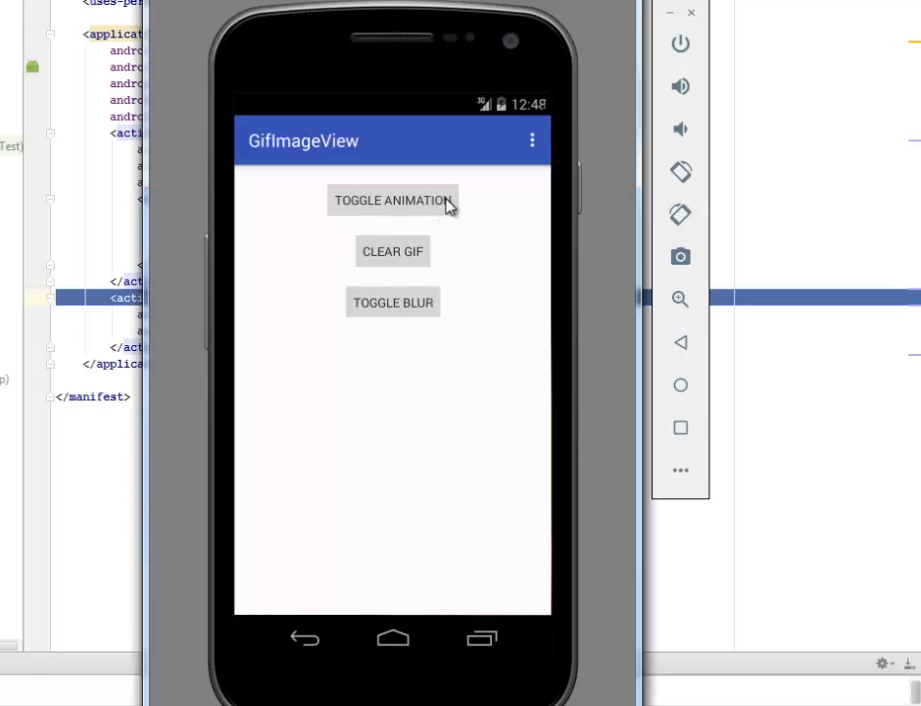
mouse_move(489, 276)
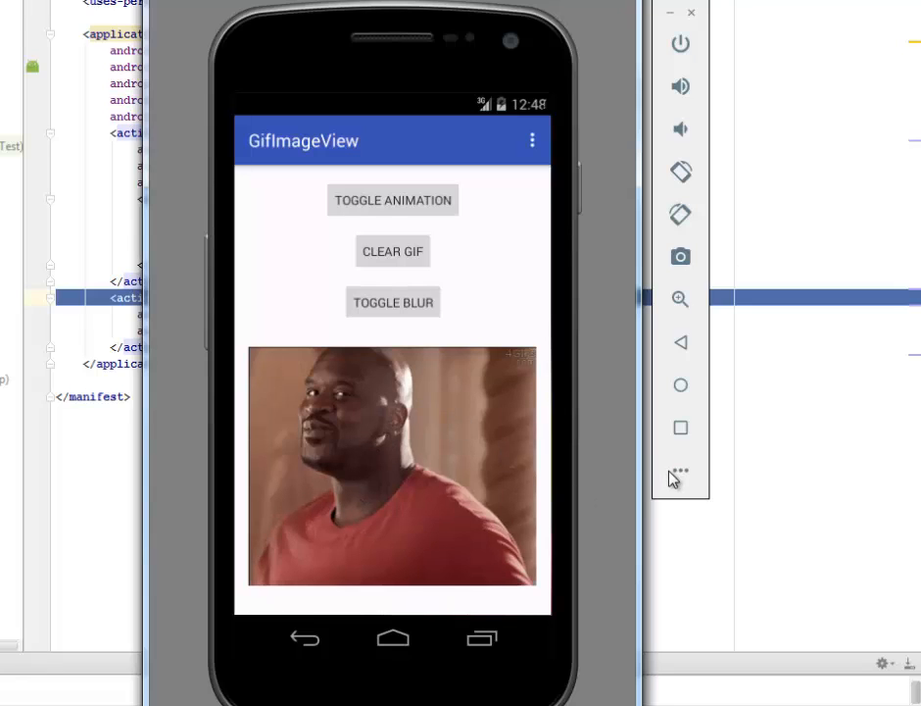
mouse_move(681, 478)
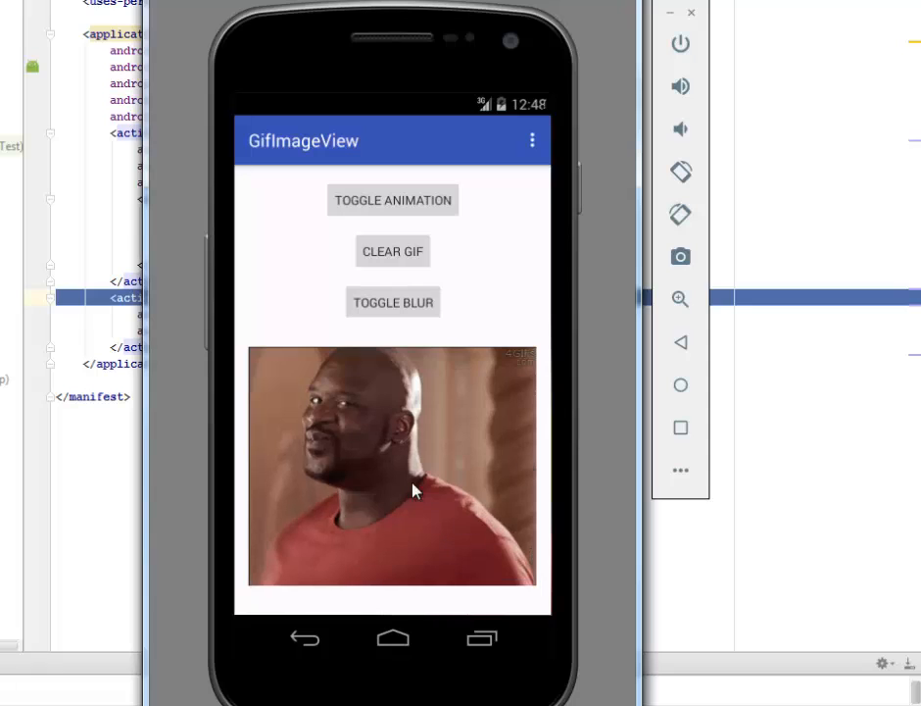
mouse_move(601, 584)
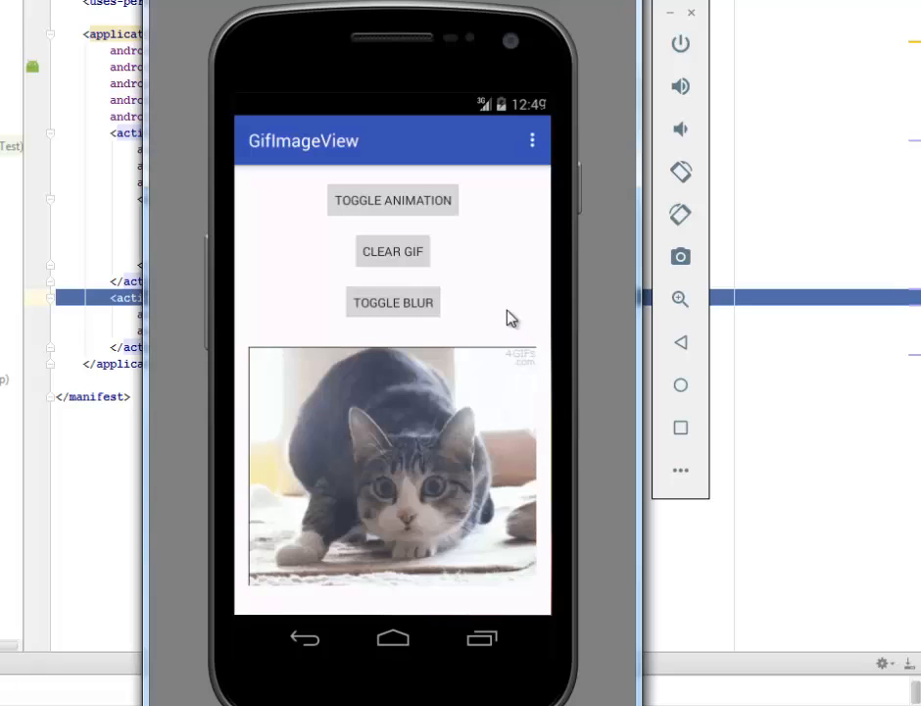
mouse_move(479, 305)
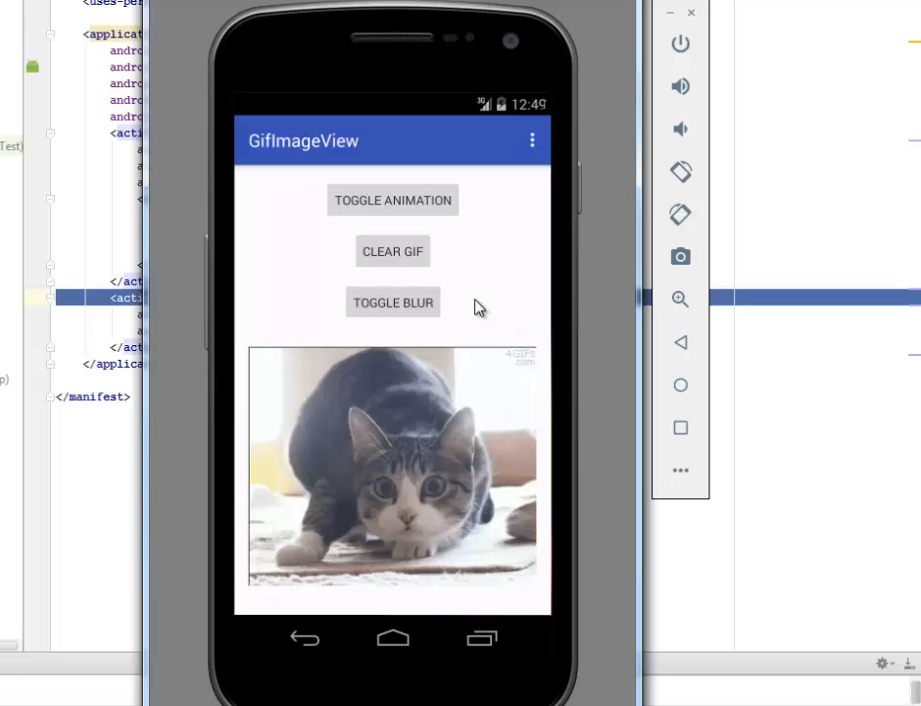
Toggle the cat GIF's blur on and off, then reach the Grid Example via the overflow menu
left_click(392, 302)
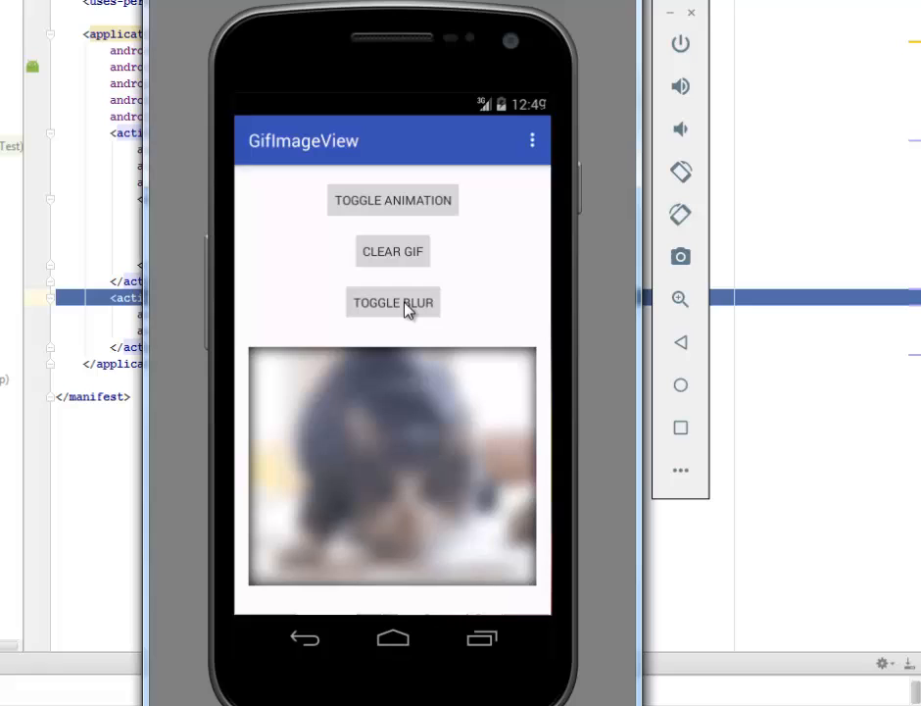
mouse_move(529, 271)
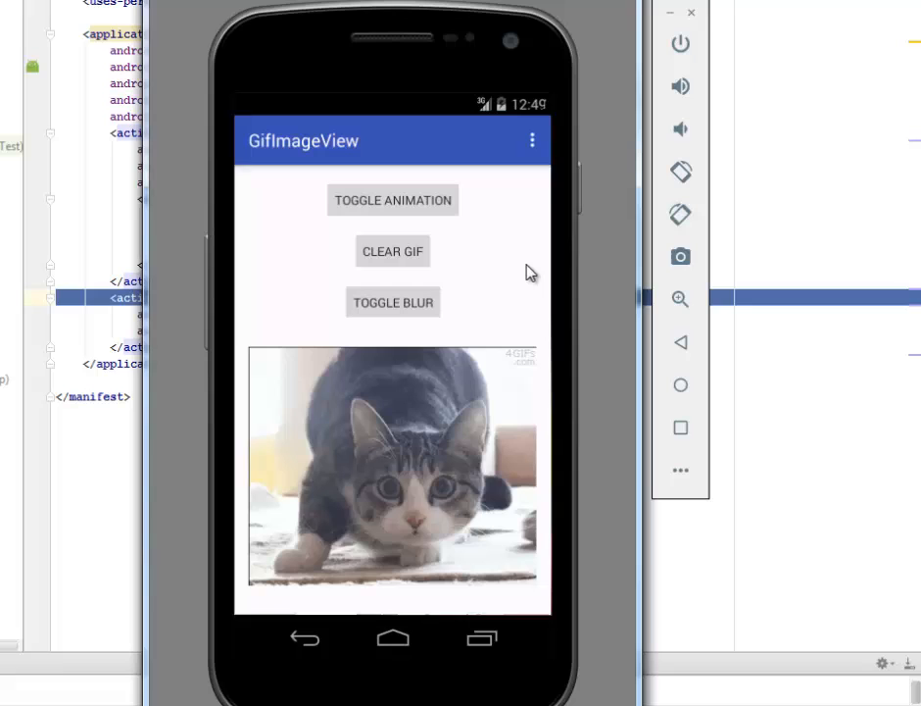
left_click(392, 200)
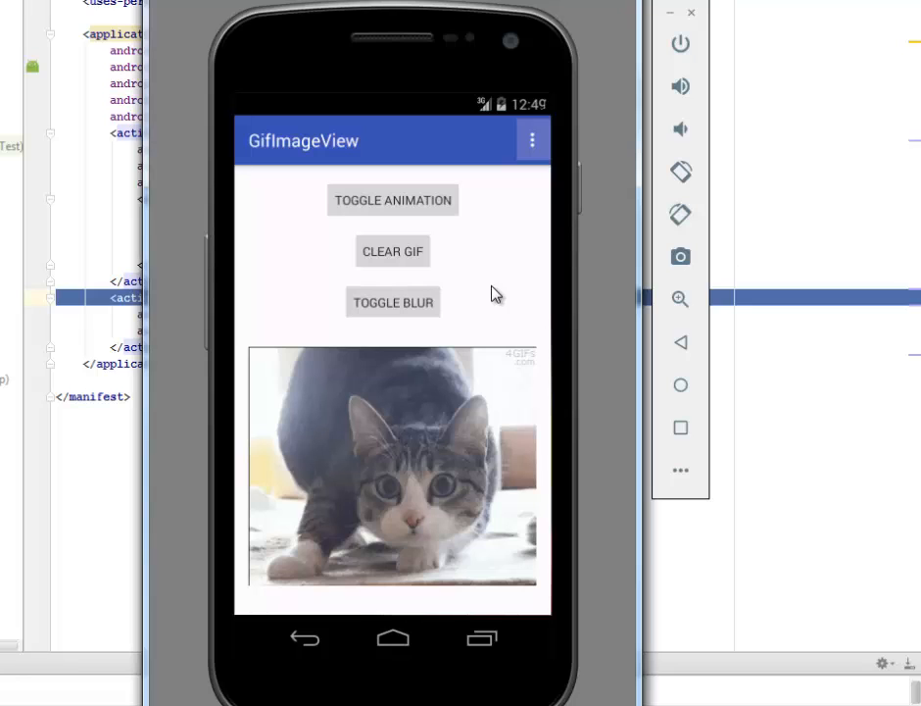
left_click(533, 141)
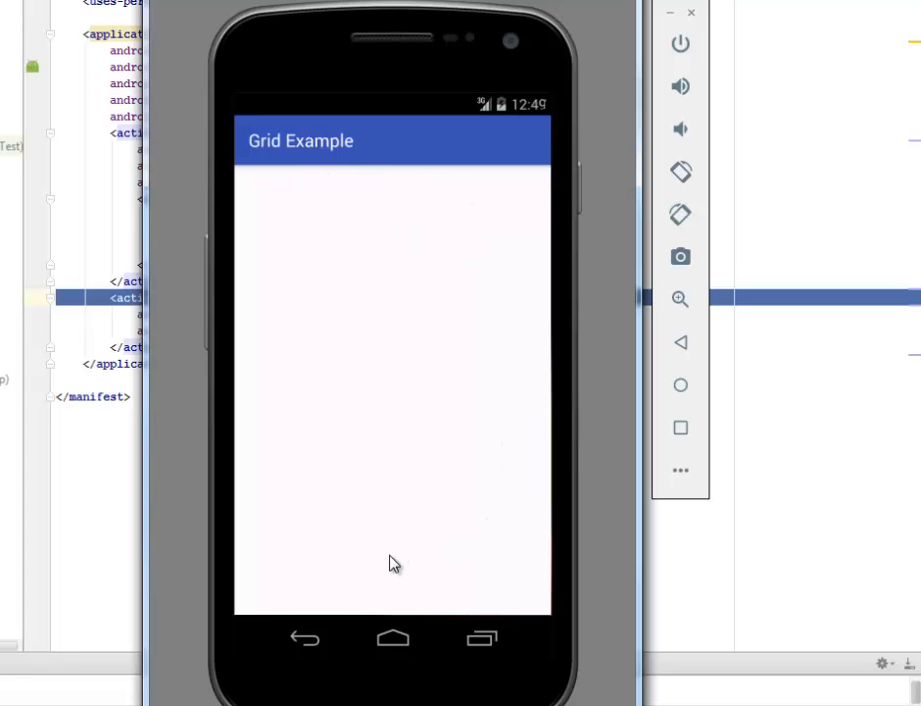
mouse_move(494, 266)
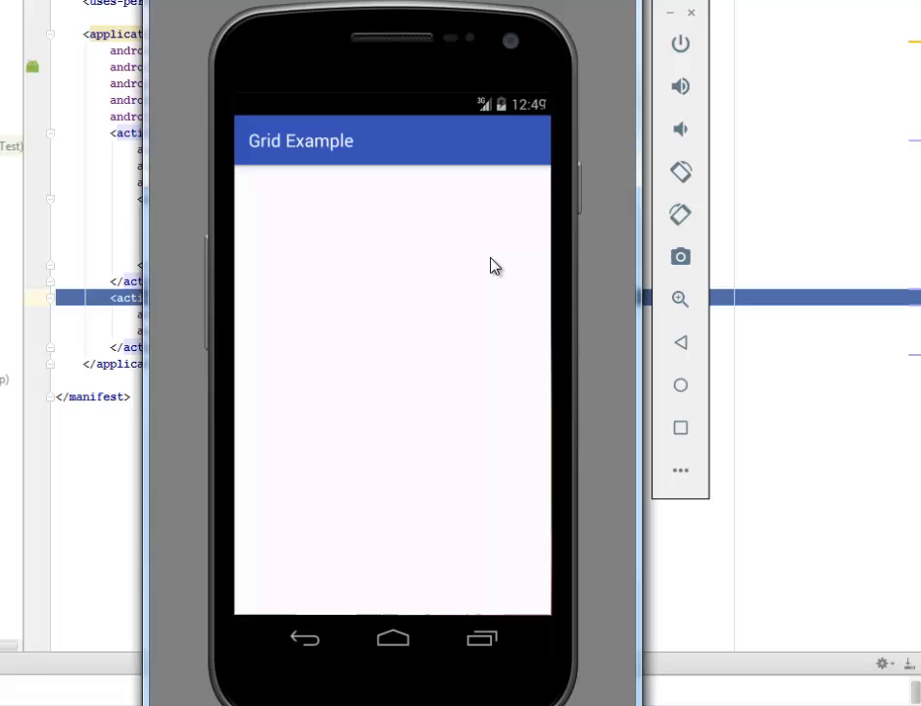
mouse_move(278, 211)
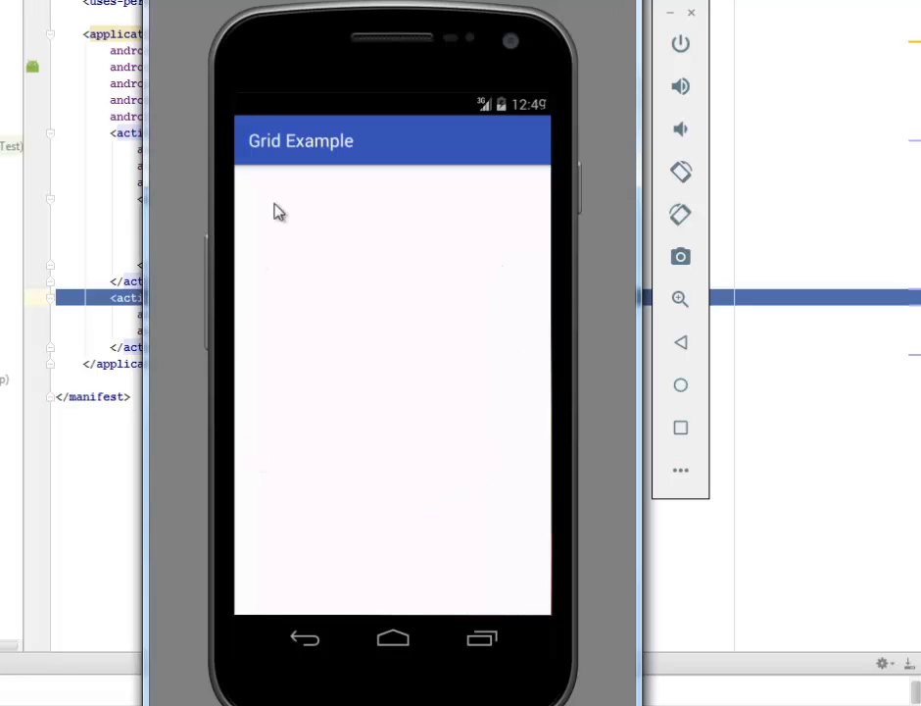
mouse_move(362, 508)
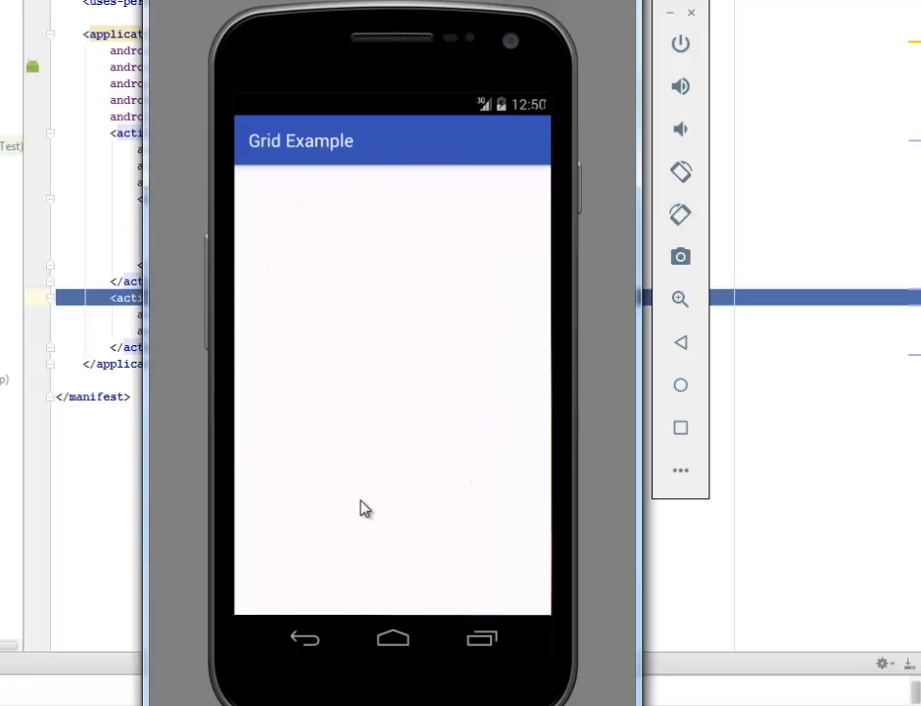
mouse_move(269, 349)
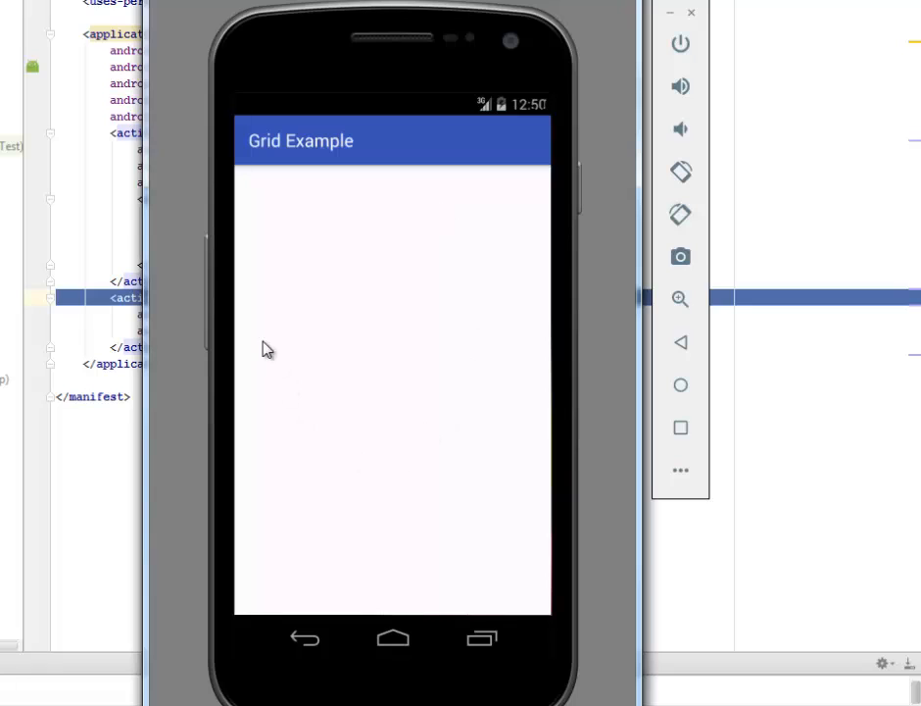
mouse_move(228, 399)
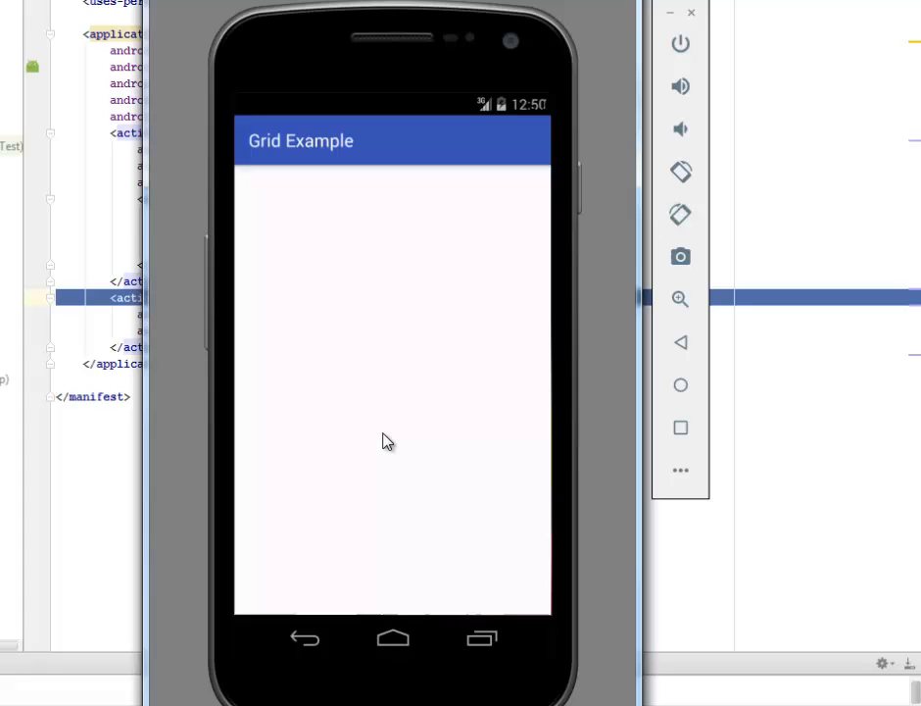
mouse_move(474, 404)
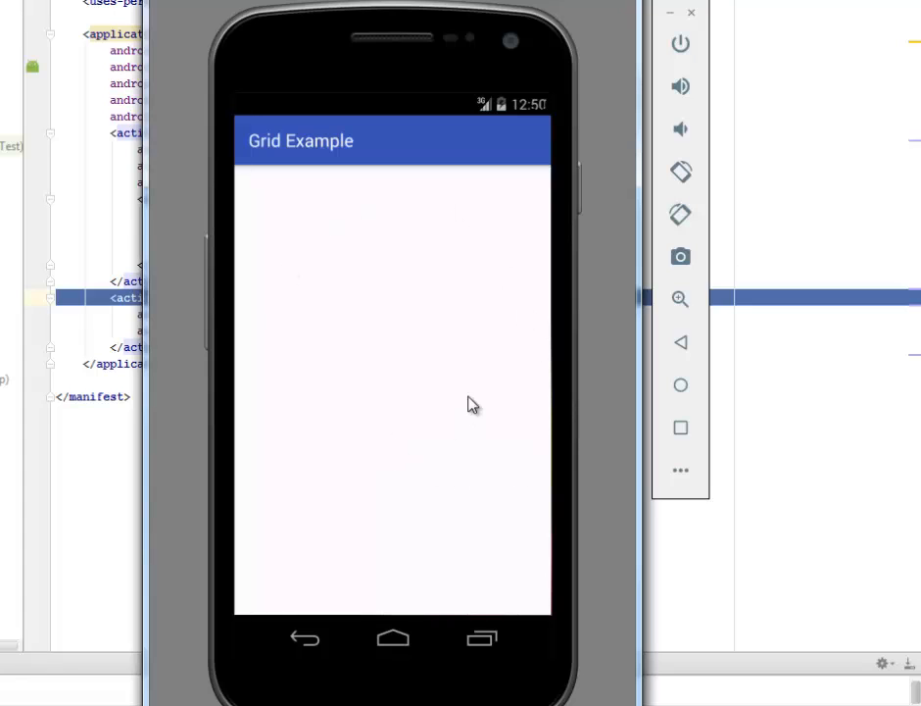
mouse_move(498, 251)
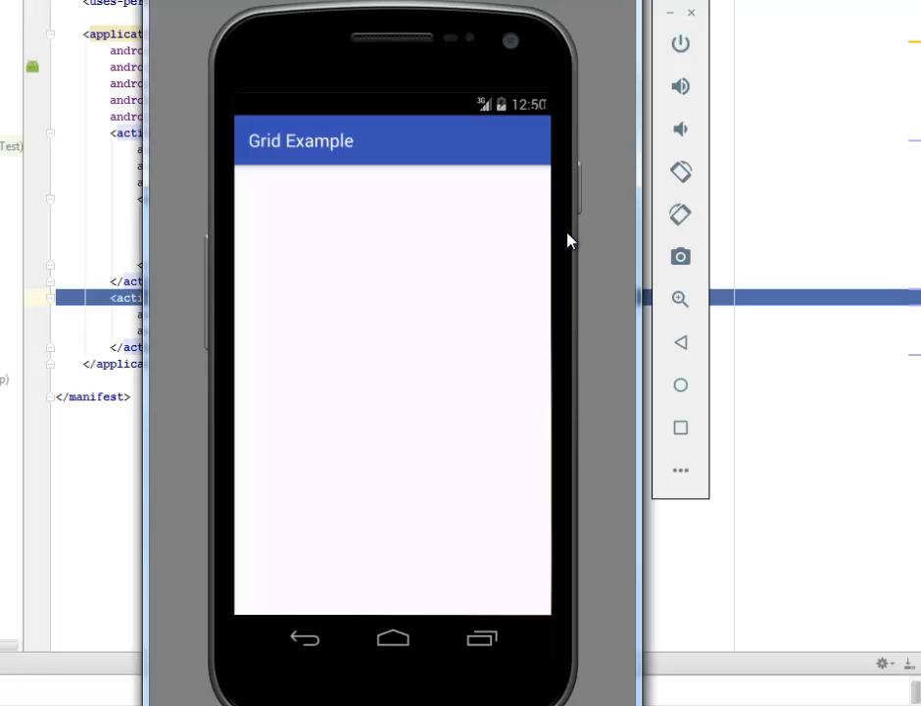
mouse_move(604, 236)
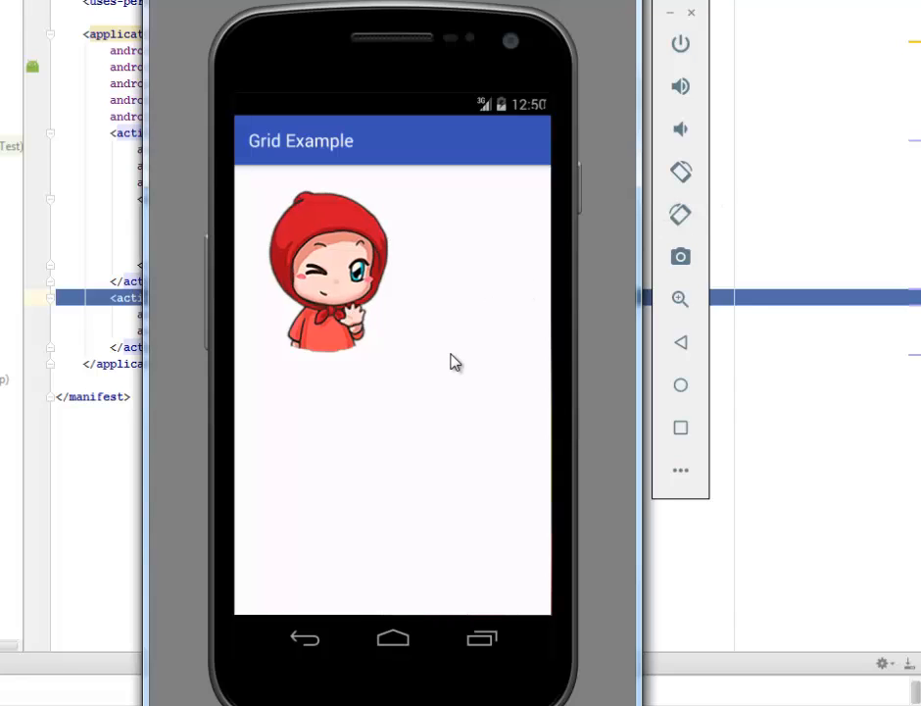
mouse_move(545, 317)
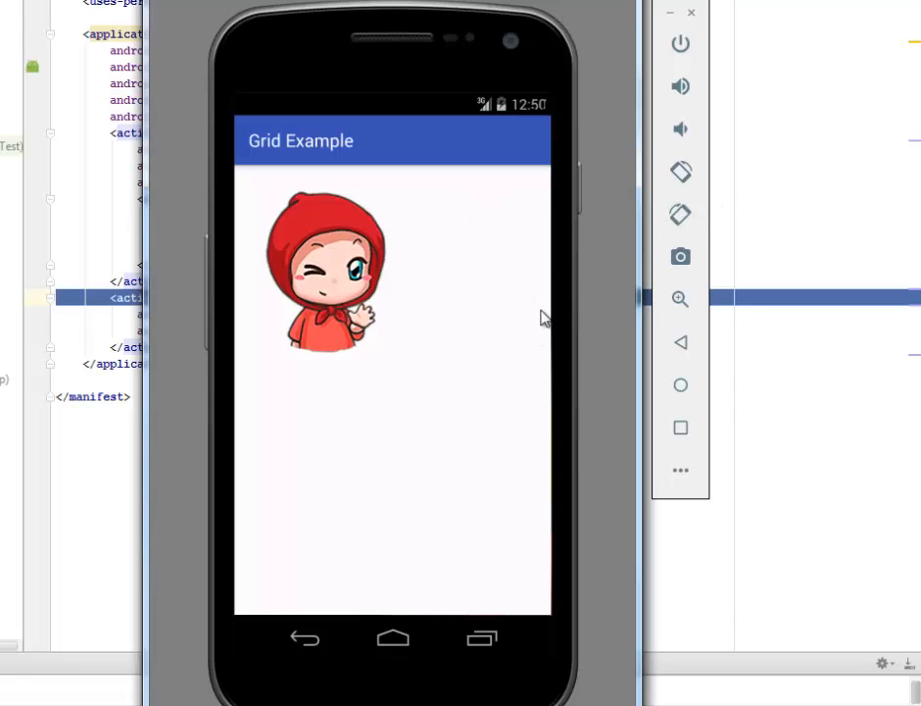